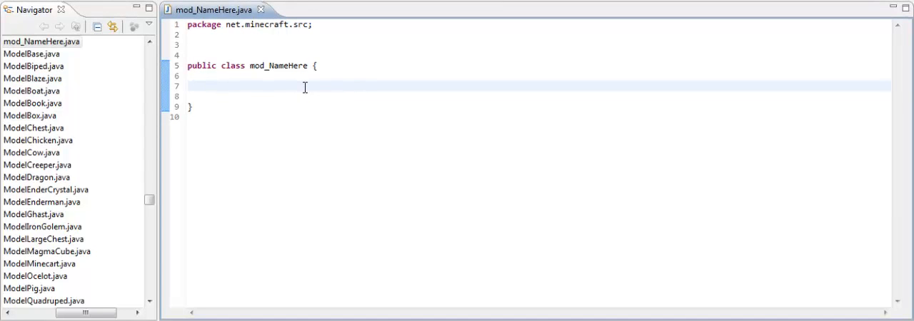
pyautogui.moveTo(294, 159)
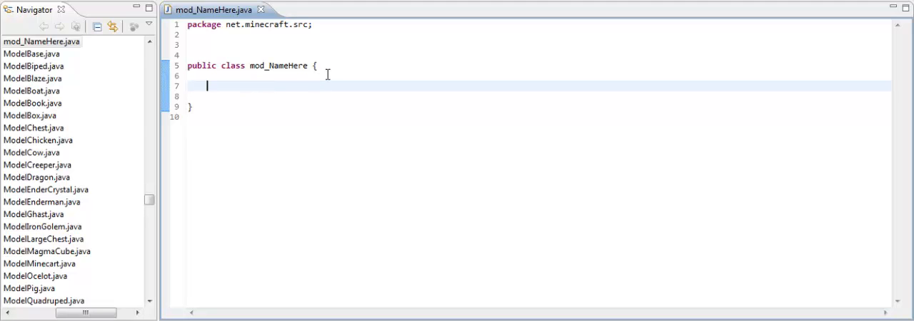
pyautogui.moveTo(324, 31)
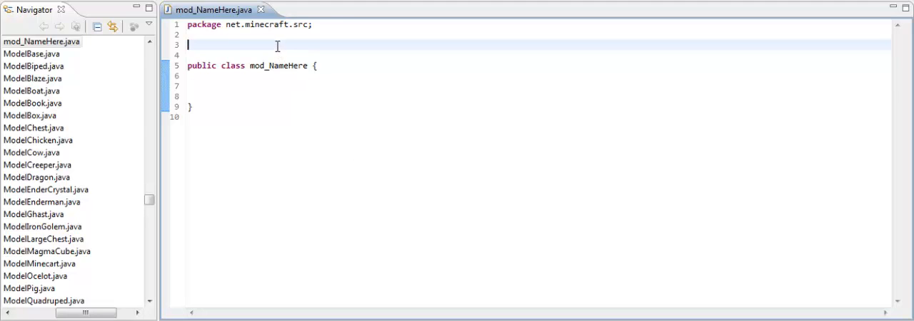
# - Start a public String getVersion() method signature inside the empty class body
pyautogui.click(262, 85)
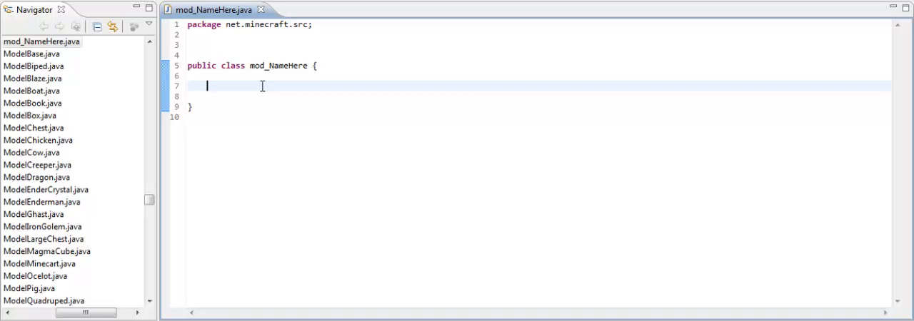
pyautogui.write('publ')
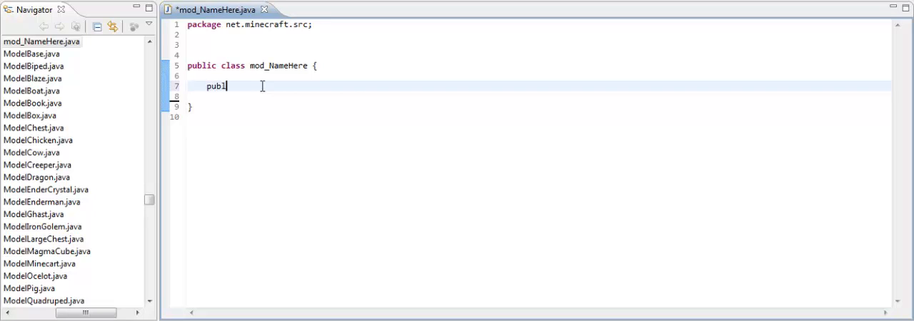
pyautogui.write('ic')
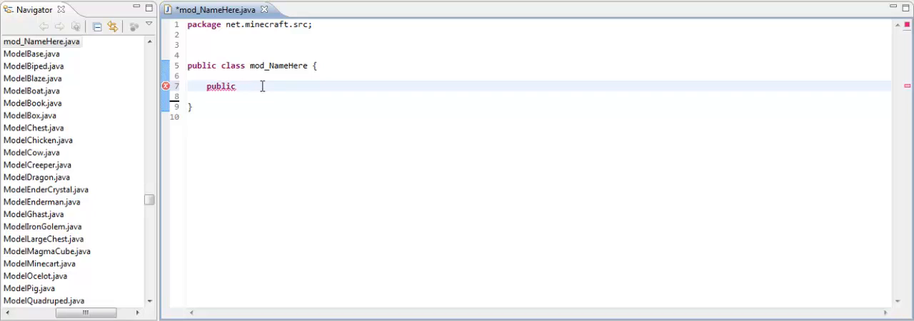
pyautogui.write('String')
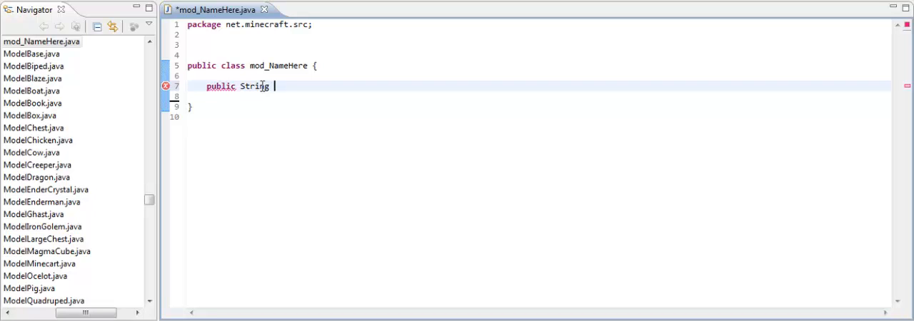
pyautogui.write('getVersi')
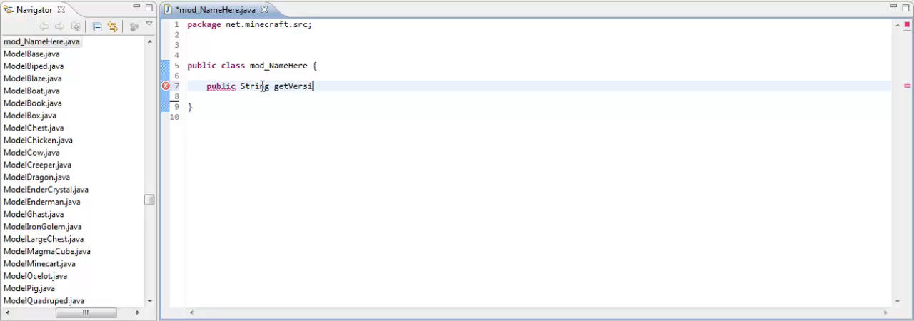
pyautogui.write('on')
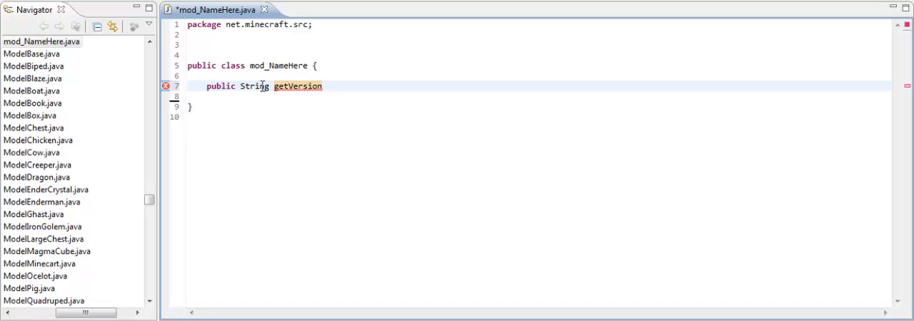
pyautogui.write('()')
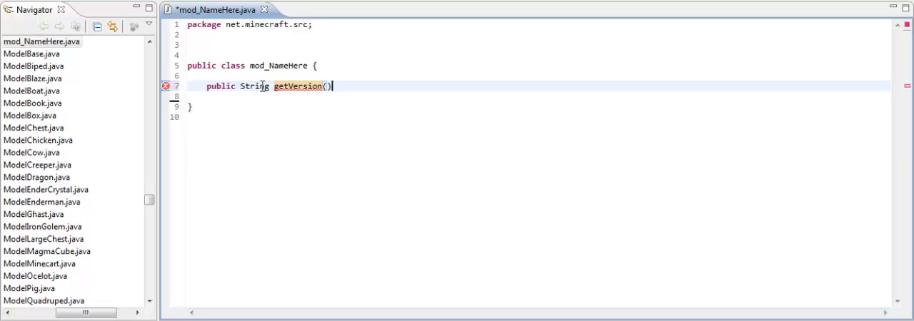
pyautogui.write('{')
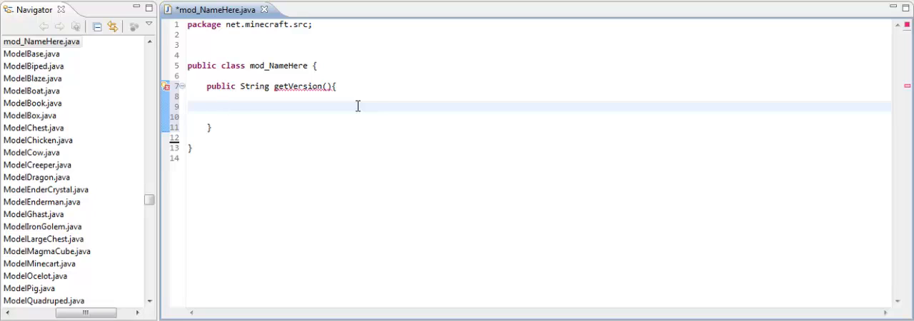
# - Have getVersion return the string "1.2.5"
pyautogui.write('return "')
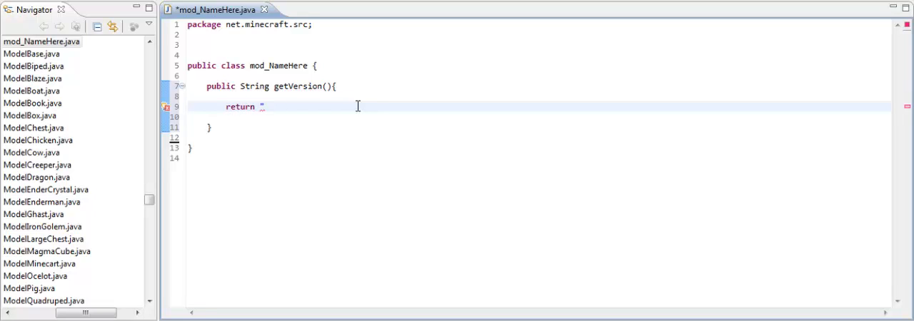
pyautogui.write('1.2.5')
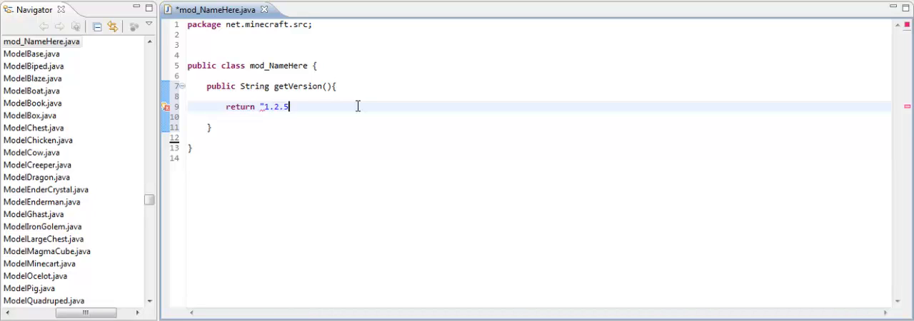
pyautogui.write('";')
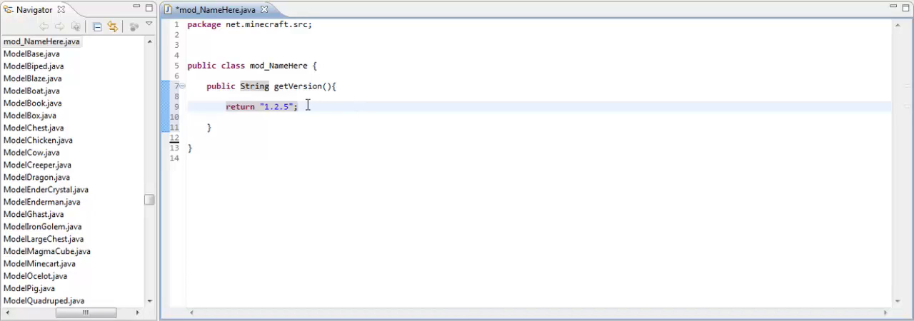
# - Add an empty public void load() method below getVersion
pyautogui.click(210, 127)
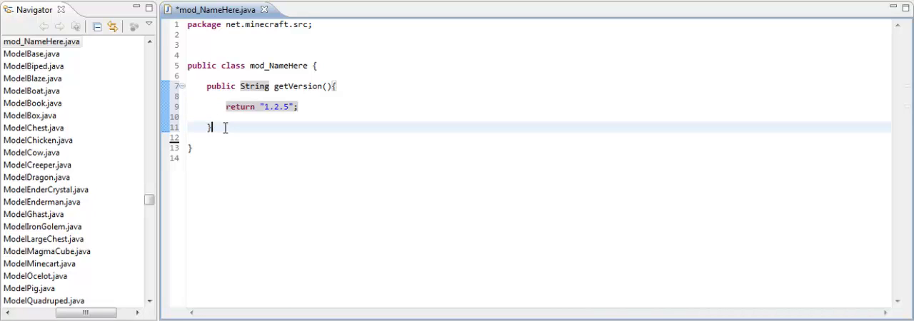
pyautogui.press('enter')
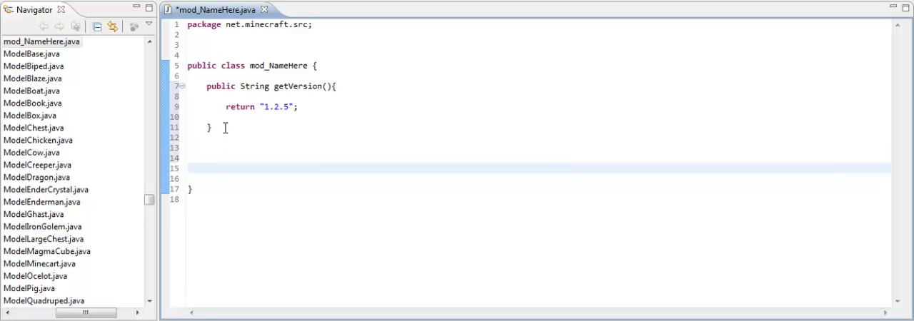
pyautogui.write('public voi')
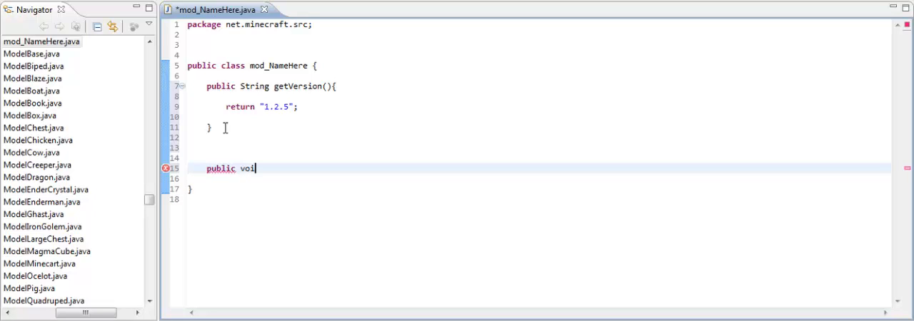
pyautogui.write('d')
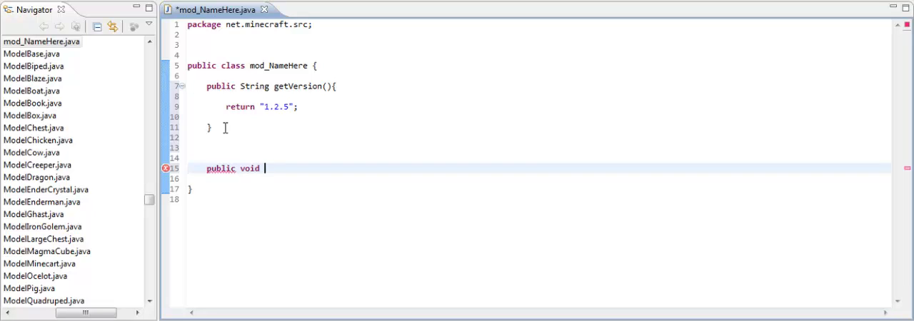
pyautogui.write('load(){')
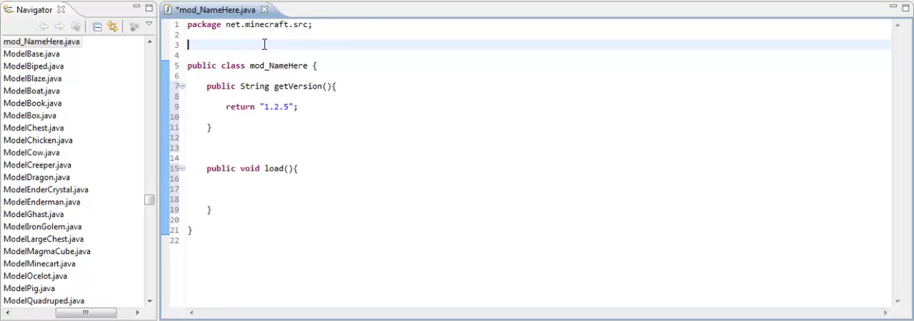
# - Write import java.util.Random; below the package declaration
pyautogui.write('import')
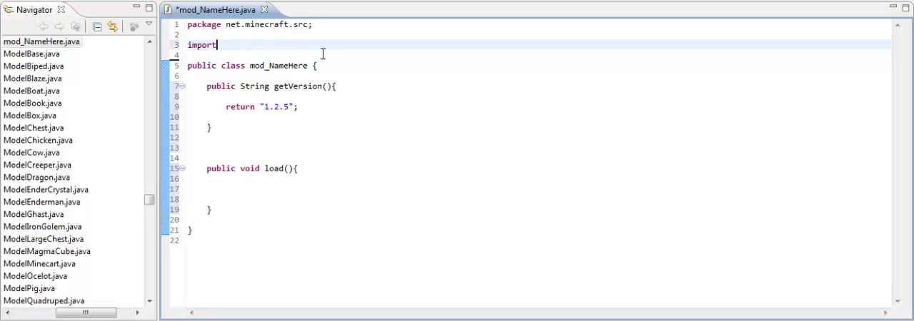
pyautogui.write('java.')
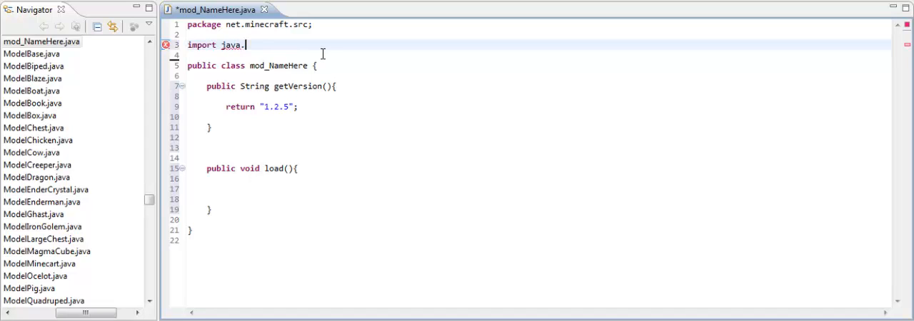
pyautogui.write('util.')
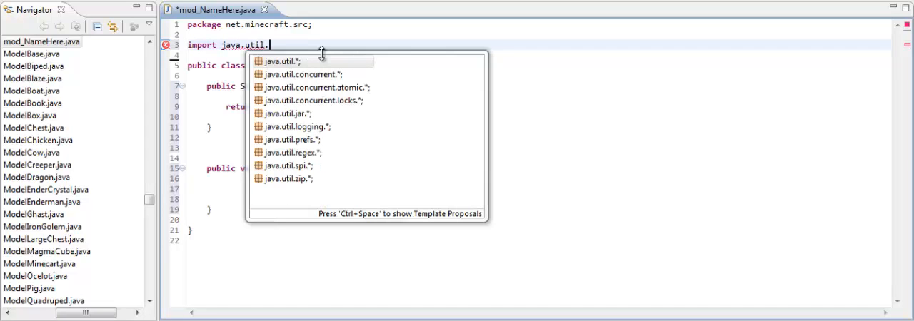
pyautogui.write('Rando')
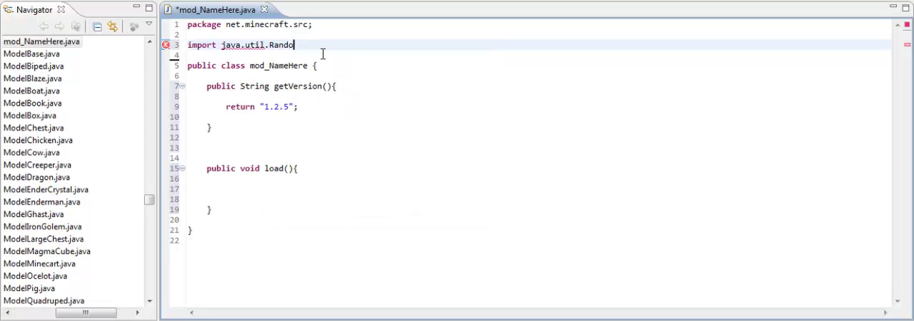
pyautogui.write('m;')
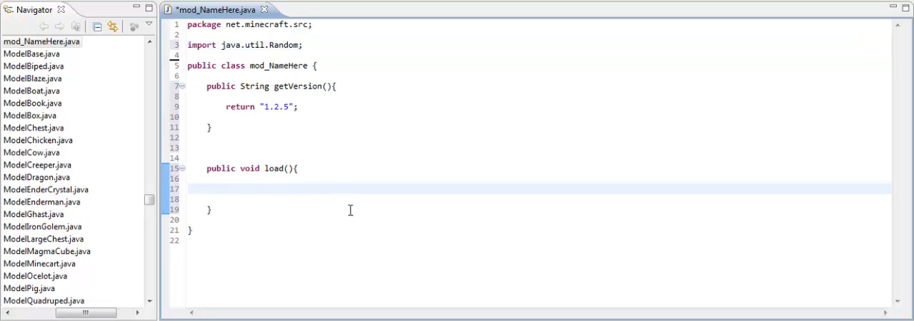
# - Declare public static final Block testBlock = new BlockTestBlock(150, 0) above load()
pyautogui.click(357, 148)
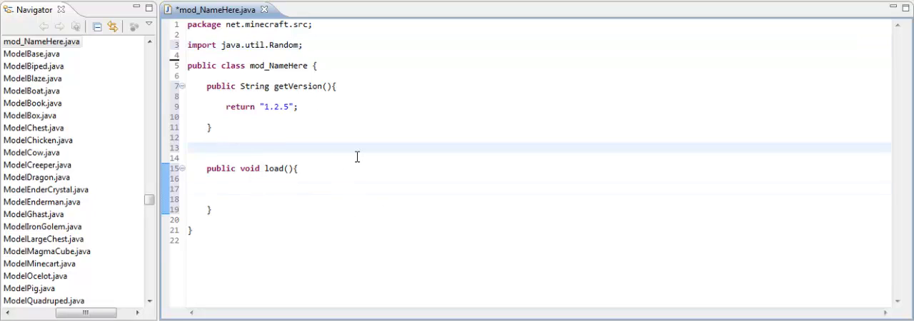
pyautogui.write('public s')
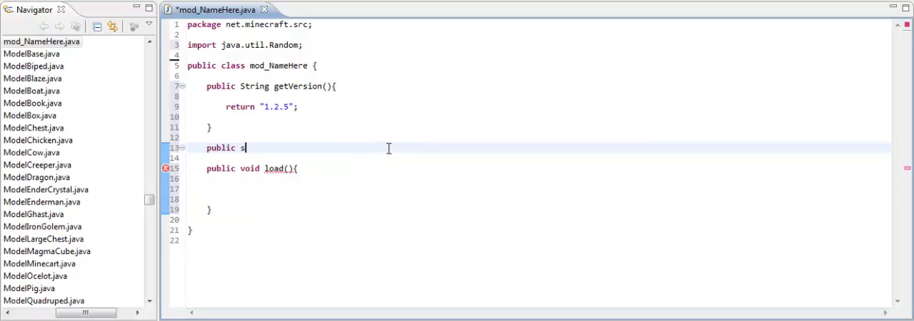
pyautogui.write('tatic')
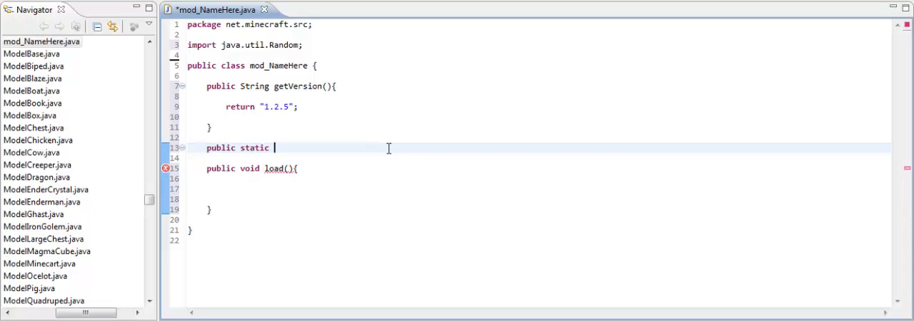
pyautogui.write('final B')
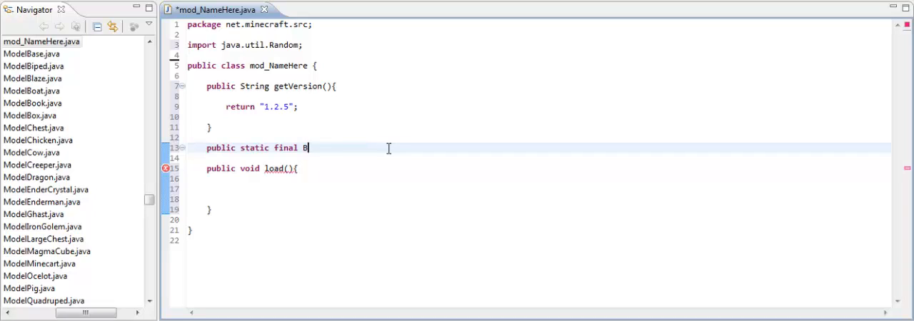
pyautogui.write('lo')
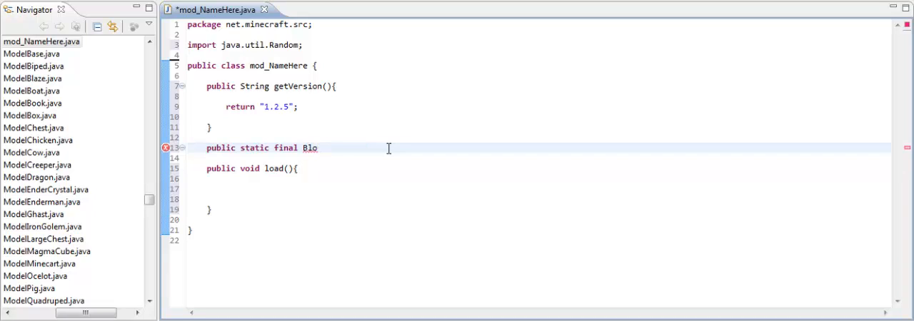
pyautogui.write('ck')
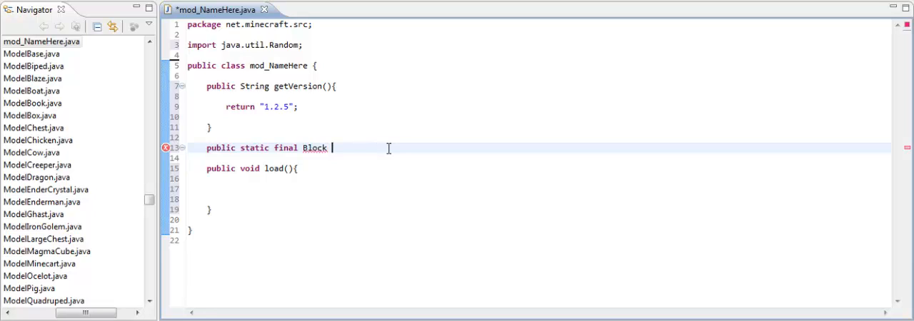
pyautogui.write('te')
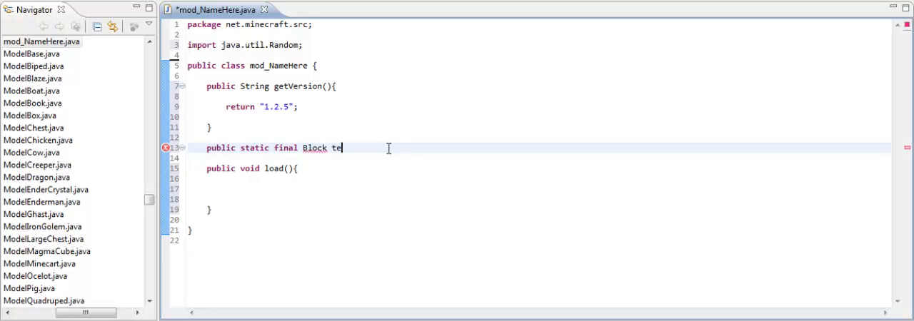
pyautogui.write('stBlock')
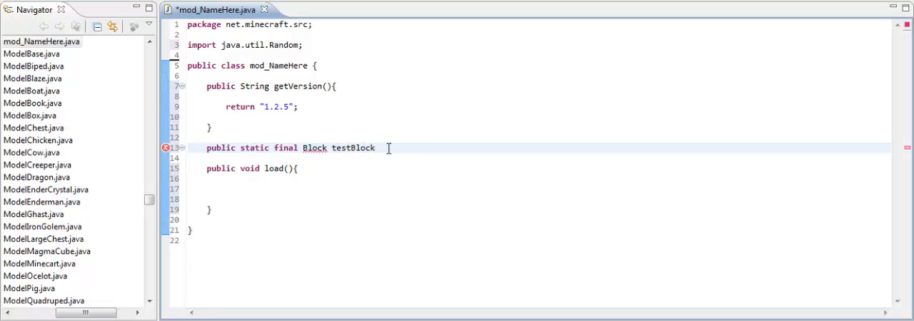
pyautogui.write('= new')
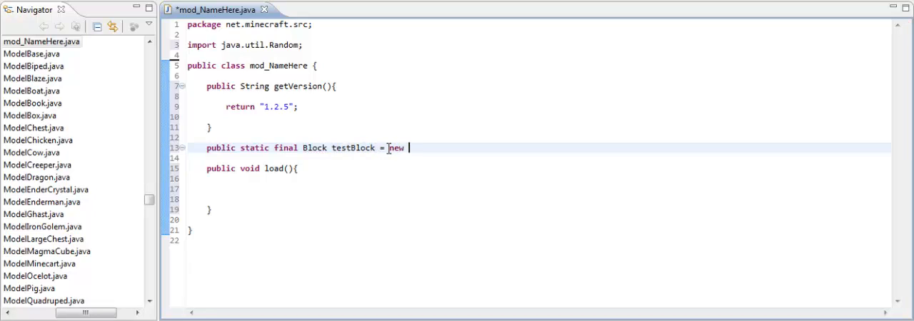
pyautogui.write('Block')
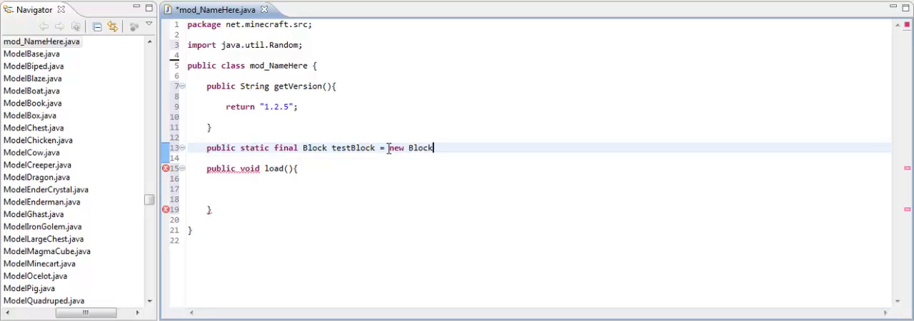
pyautogui.write('TestBl')
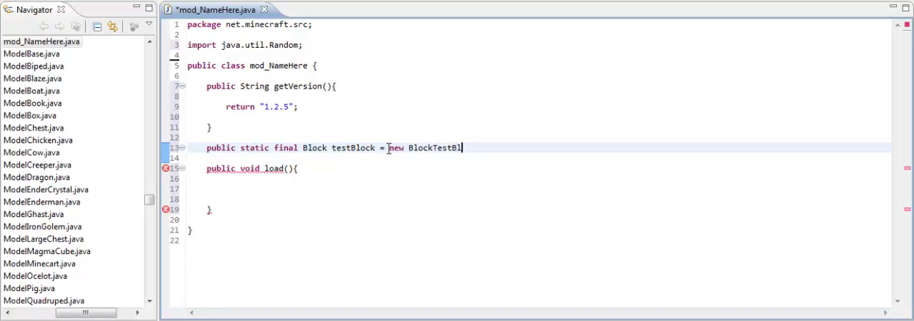
pyautogui.write('ock')
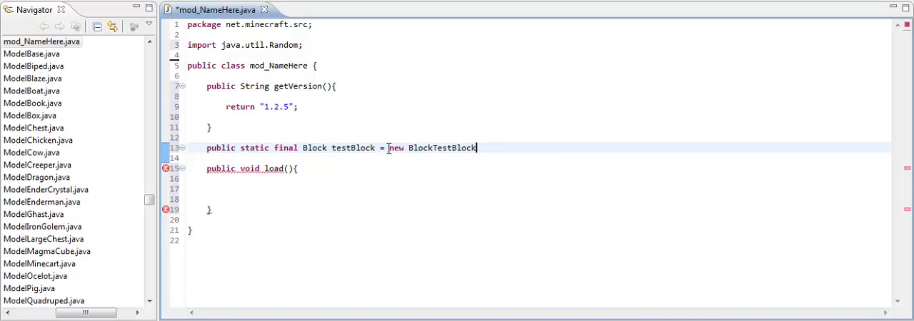
pyautogui.write('()')
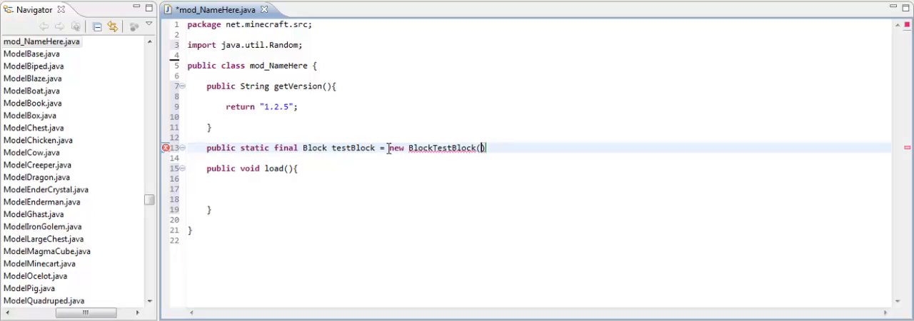
pyautogui.write('150')
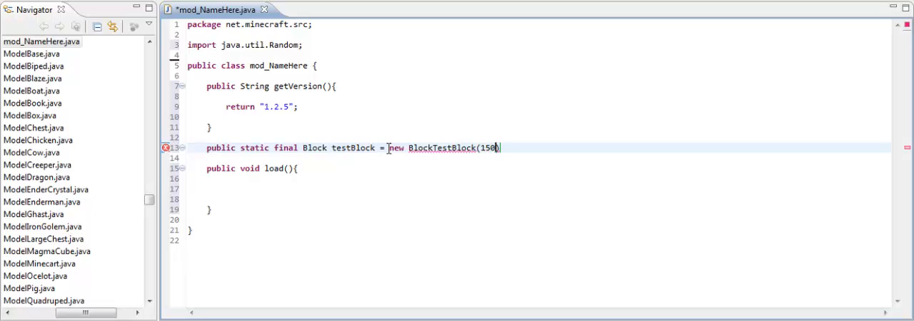
pyautogui.write(', 0')
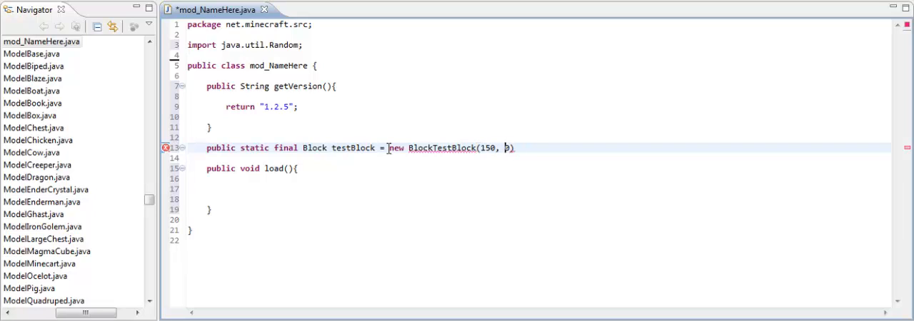
pyautogui.write('0)')
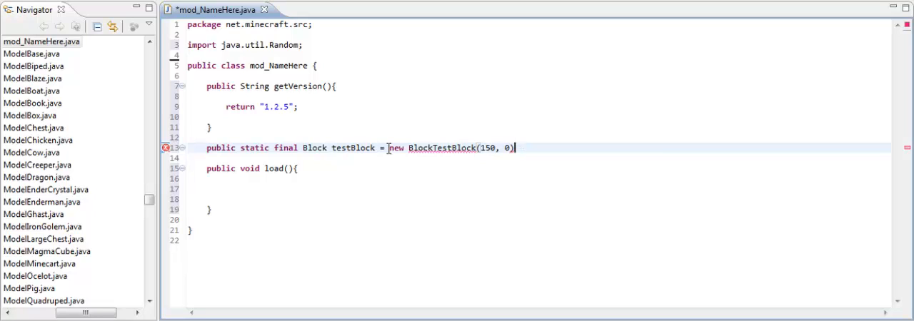
# - Chain setHardness(3F) and setResistance(5F) onto the testBlock declaration
pyautogui.write('.')
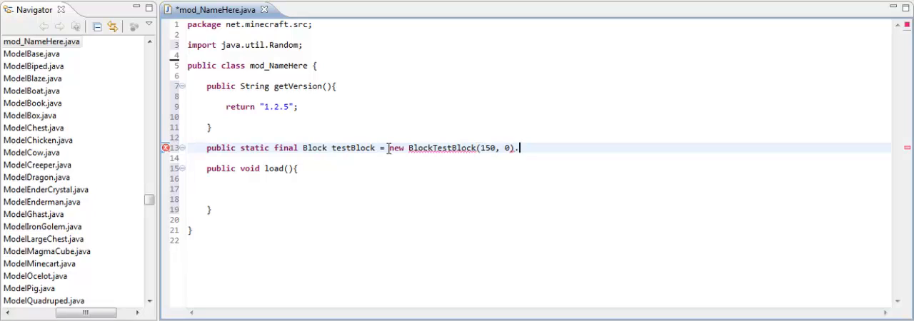
pyautogui.write('setHard')
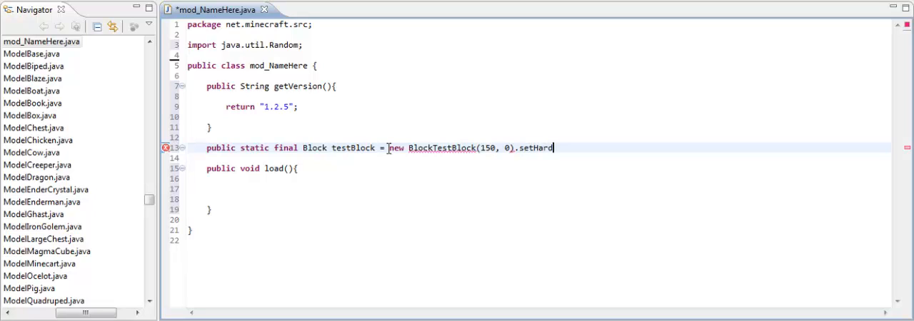
pyautogui.write('ness')
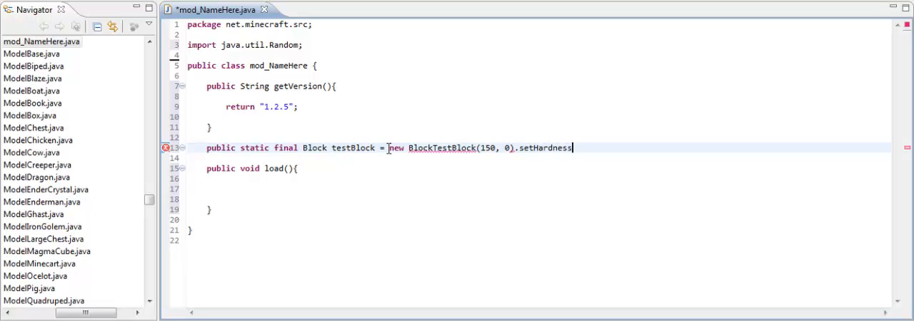
pyautogui.write('()')
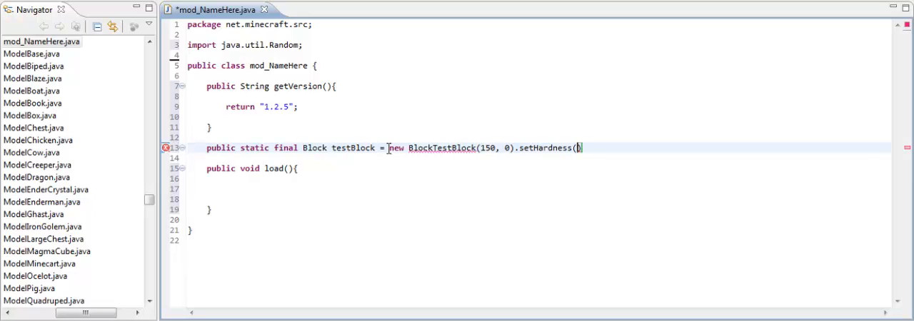
pyautogui.write('0')
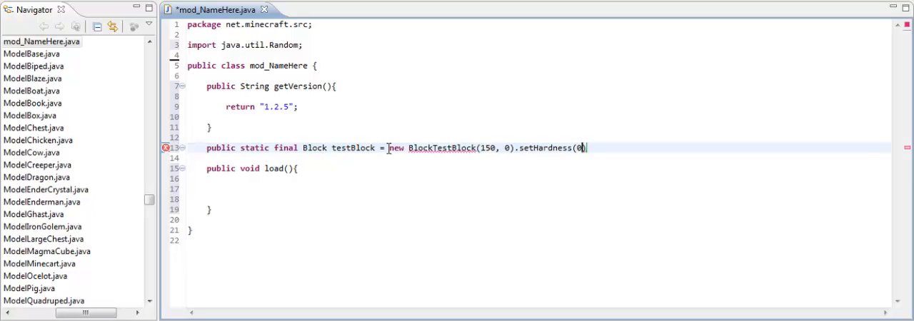
pyautogui.write('.1F')
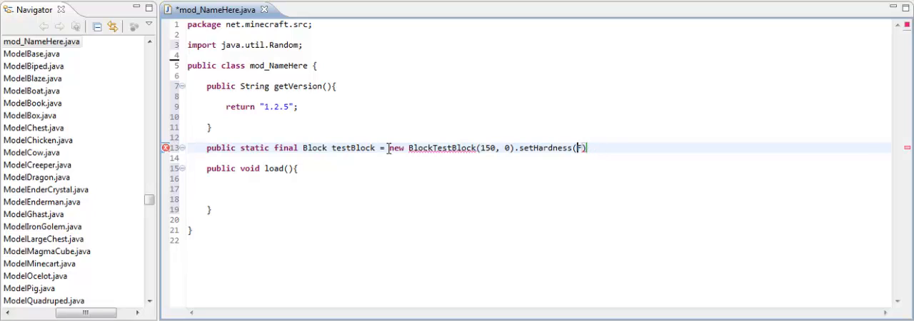
pyautogui.write('3F')
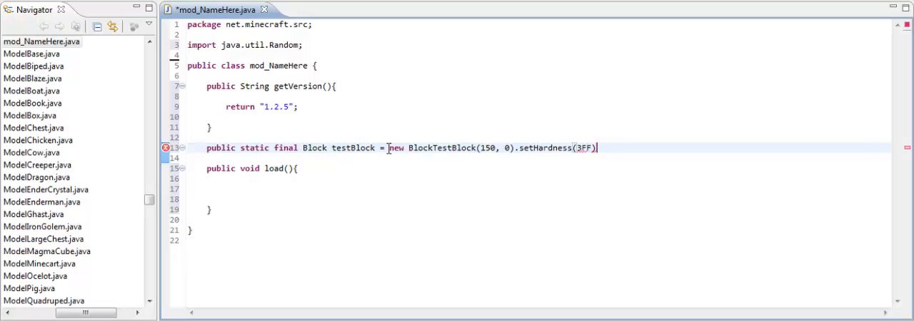
pyautogui.write(',')
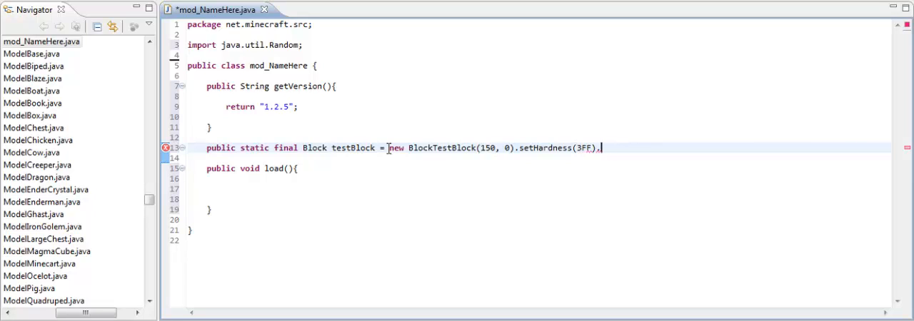
pyautogui.write('setResistance')
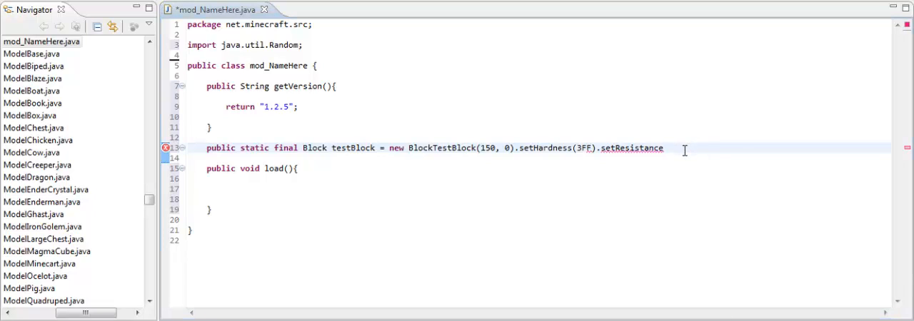
pyautogui.write('()')
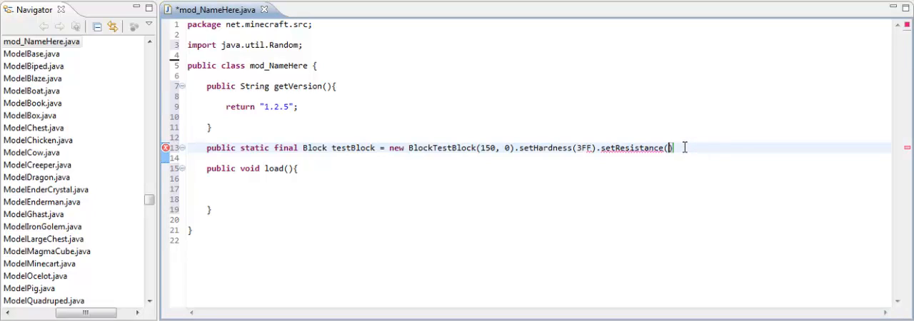
pyautogui.write('5F)')
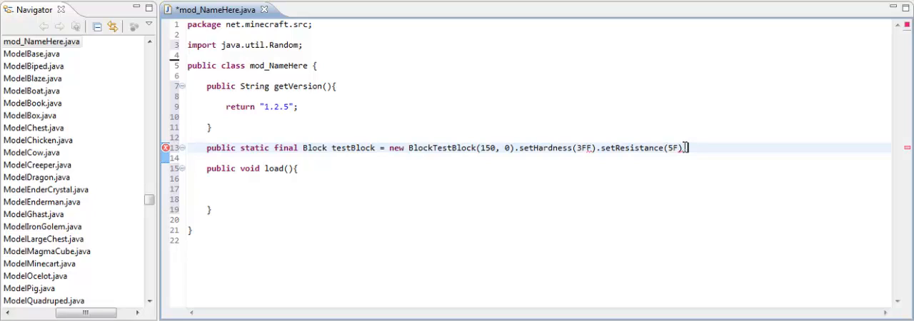
# - Append setBlockName("testBlock") and a semicolon to the testBlock declaration
pyautogui.write('setBlo')
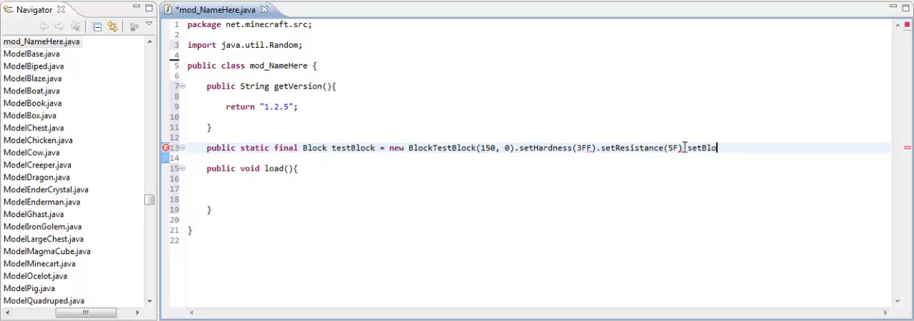
pyautogui.write('ckName("testBlo")')
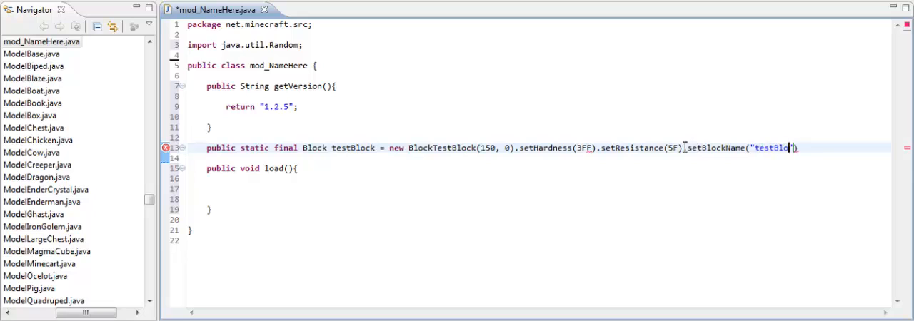
pyautogui.write('ck")')
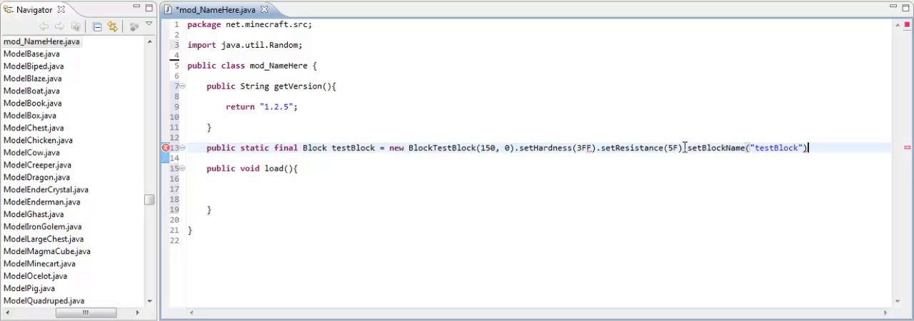
pyautogui.write(';')
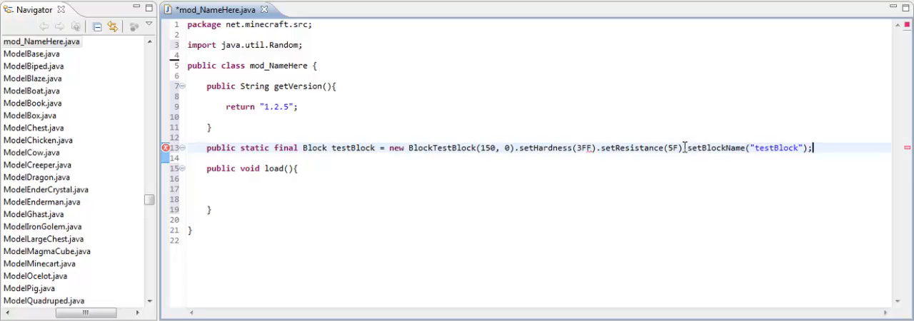
pyautogui.moveTo(414, 134)
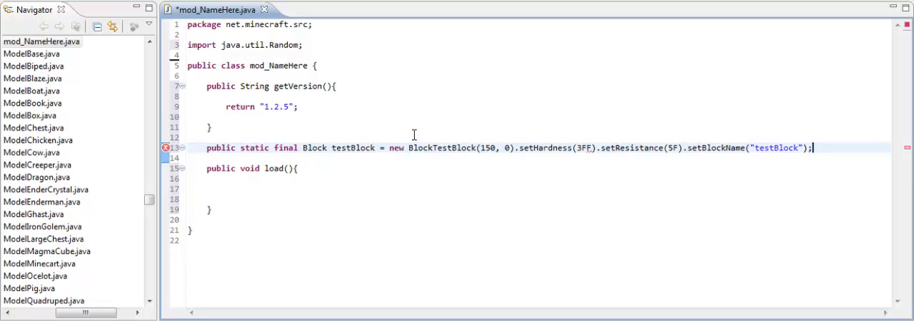
pyautogui.moveTo(167, 148)
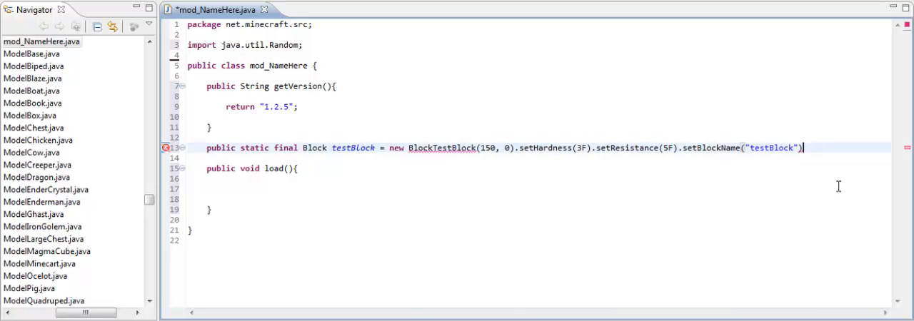
# - Chain .setLightValue(5F) after setBlockName on the testBlock line
pyautogui.write('.set')
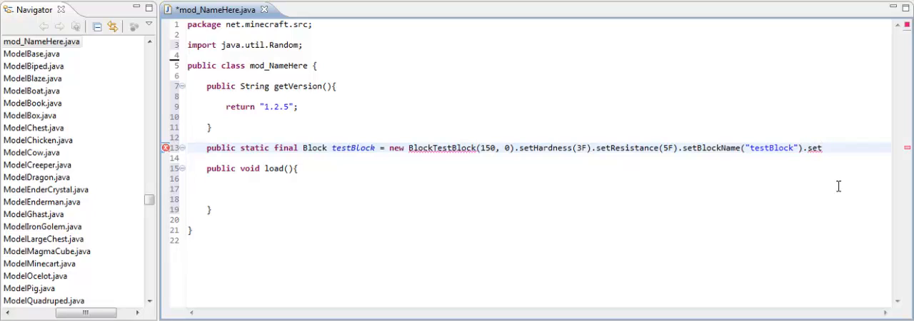
pyautogui.write('LightValue(')
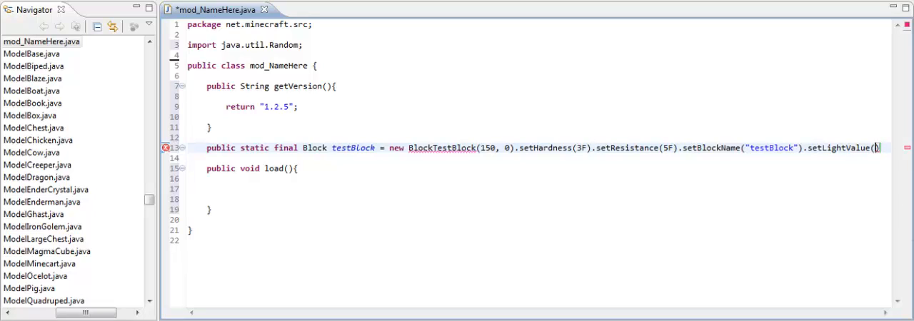
pyautogui.write('5F')
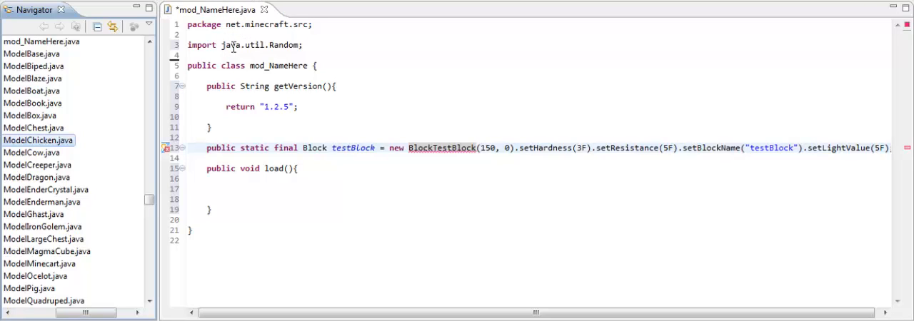
pyautogui.moveTo(221, 9)
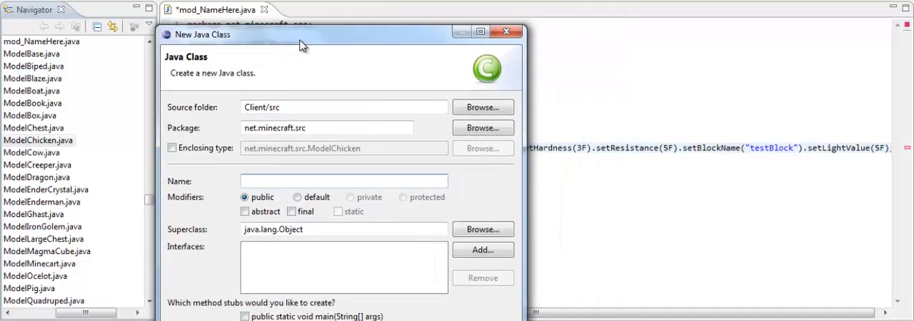
# - Name the new class BlockTestBlock in the New Class window
pyautogui.moveTo(300, 34); pyautogui.dragTo(125, 44)
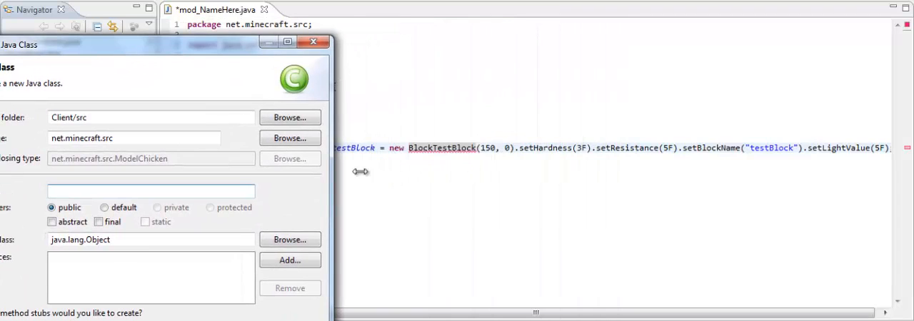
pyautogui.write('B')
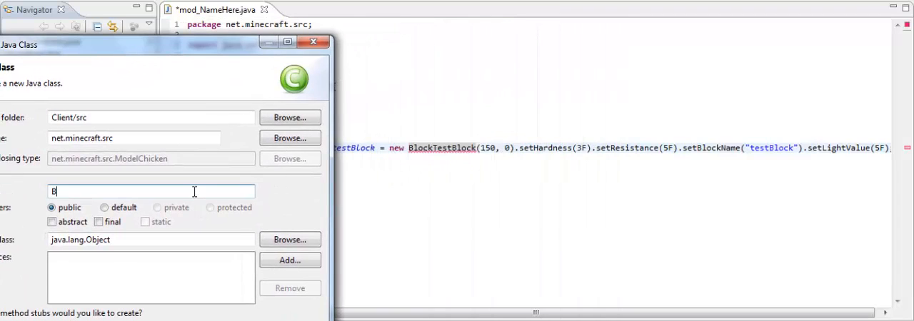
pyautogui.write('lockTestBlock')
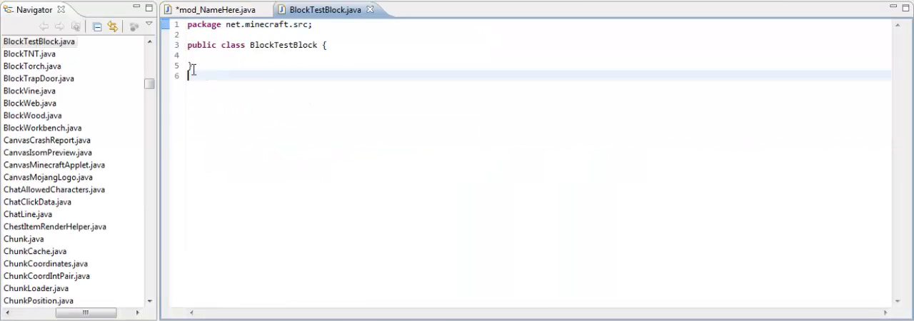
# - Clear BlockTestBlock, select all of BlockStone's code and return to BlockTestBlock
pyautogui.press('ctrl+a')
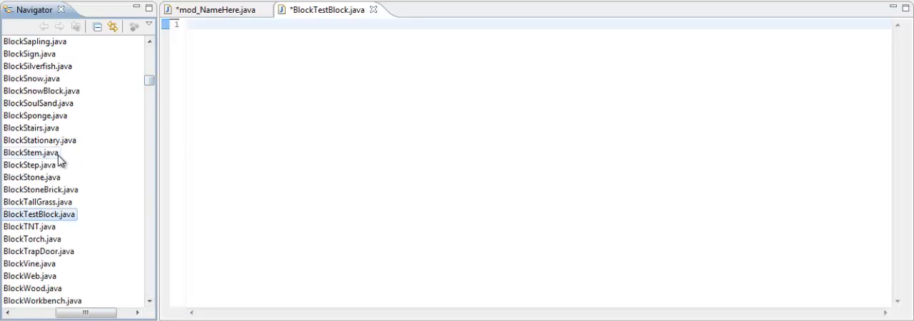
pyautogui.doubleClick(31, 177)
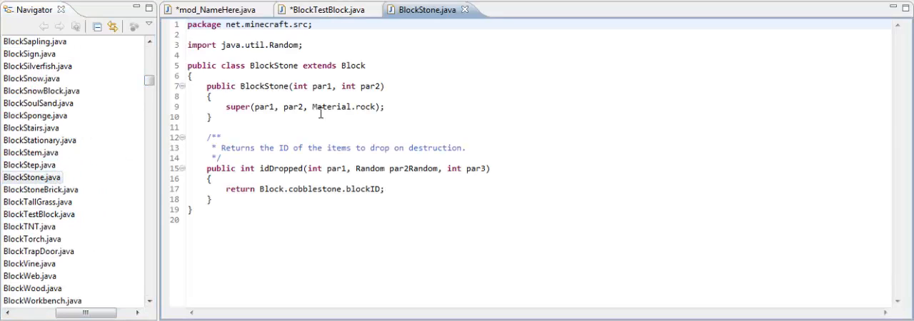
pyautogui.press('ctrl+a')
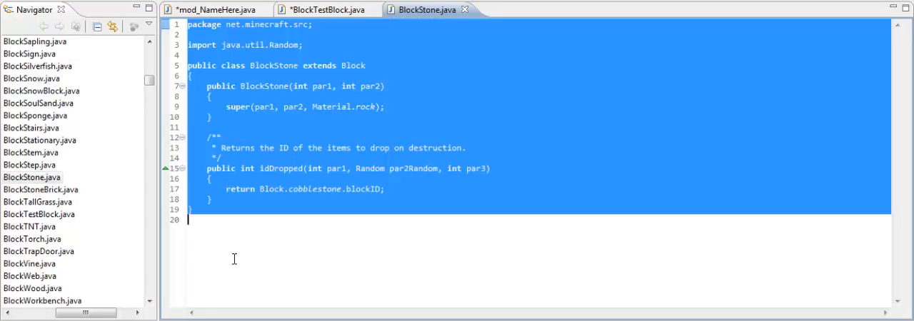
pyautogui.click(325, 9)
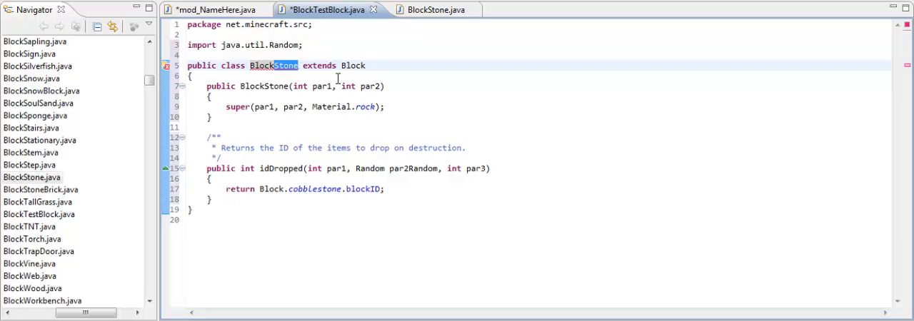
pyautogui.moveTo(329, 8)
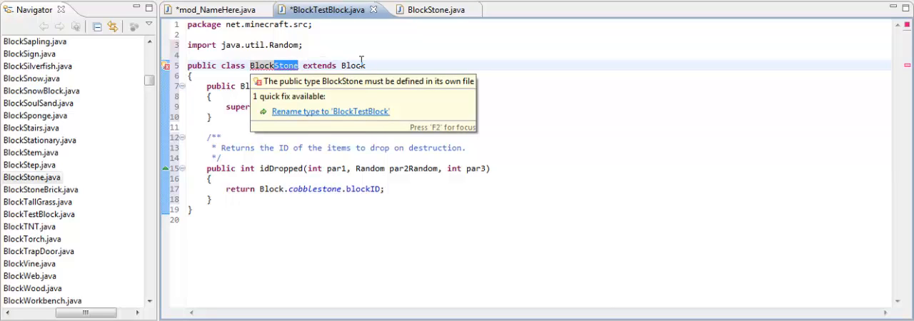
pyautogui.moveTo(366, 62)
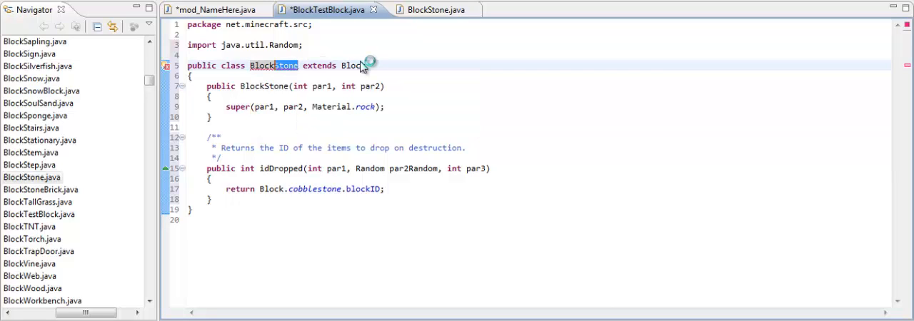
# - Replace Stone with TestBlock in the class and constructor names
pyautogui.write('TestBlock')
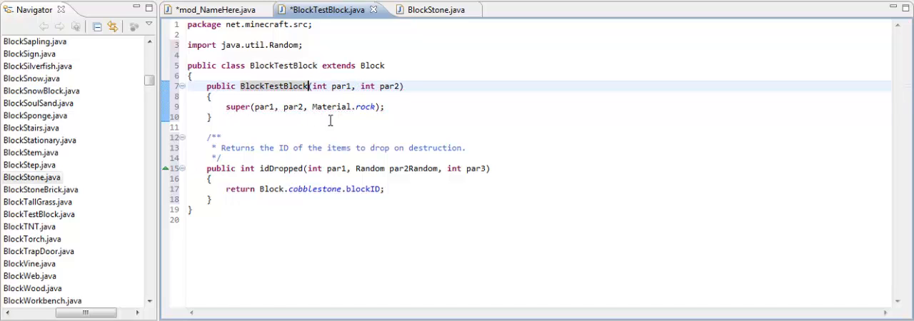
pyautogui.moveTo(374, 200)
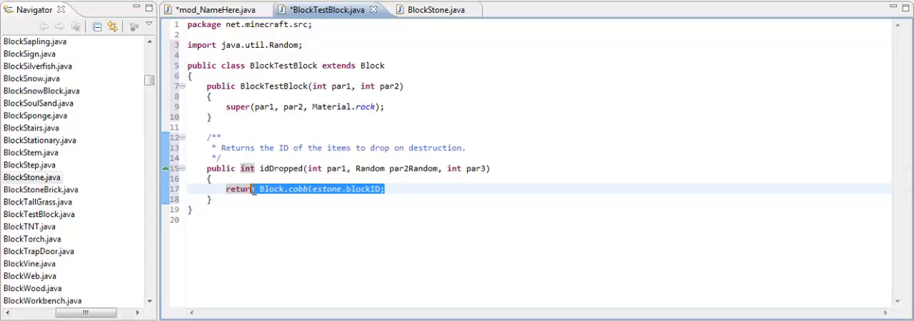
# - Make idDropped return mod_NameHere.testBlock.blockID instead of the cobblestone ID
pyautogui.press('Delete')
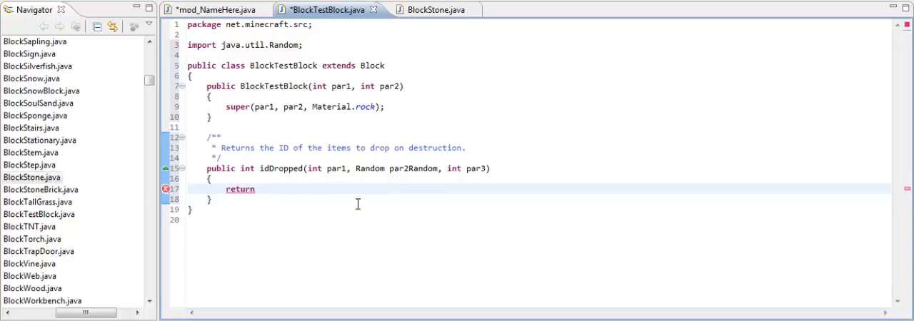
pyautogui.write('mod_')
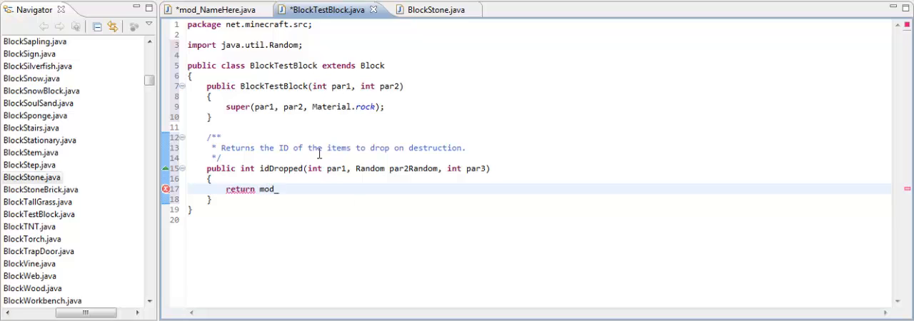
pyautogui.click(214, 9)
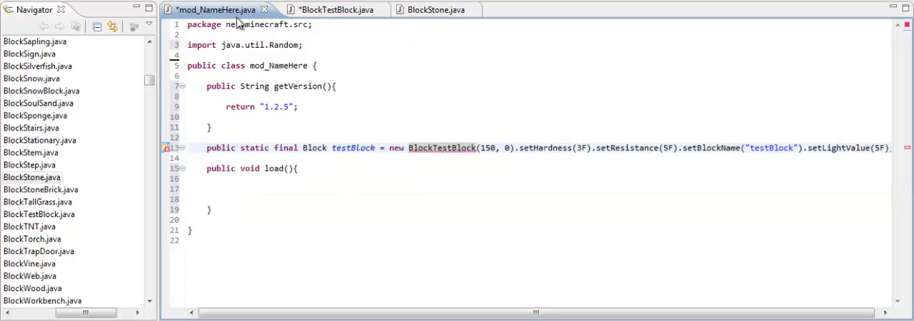
pyautogui.click(328, 9)
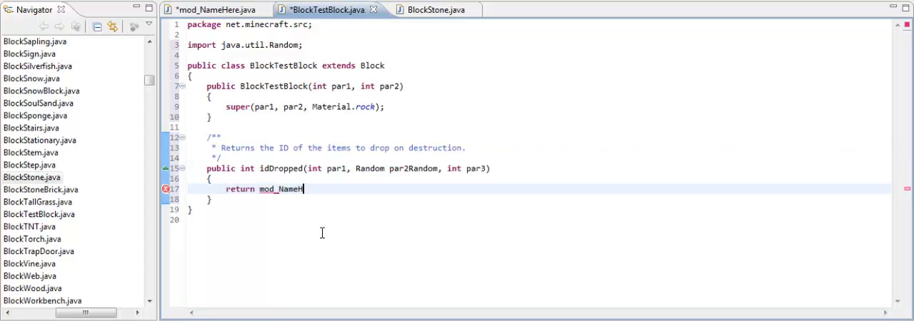
pyautogui.write('ere')
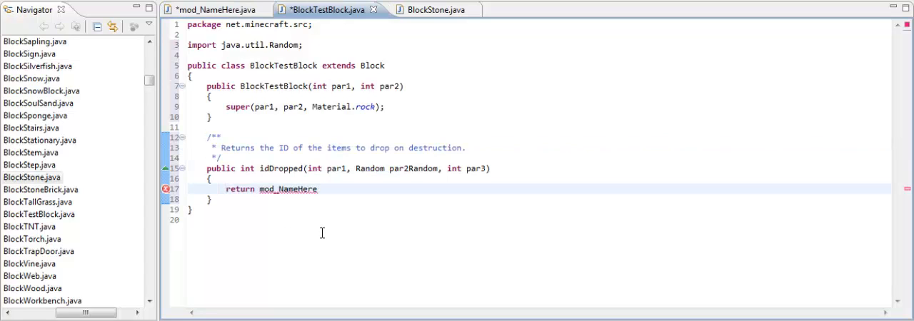
pyautogui.write('.')
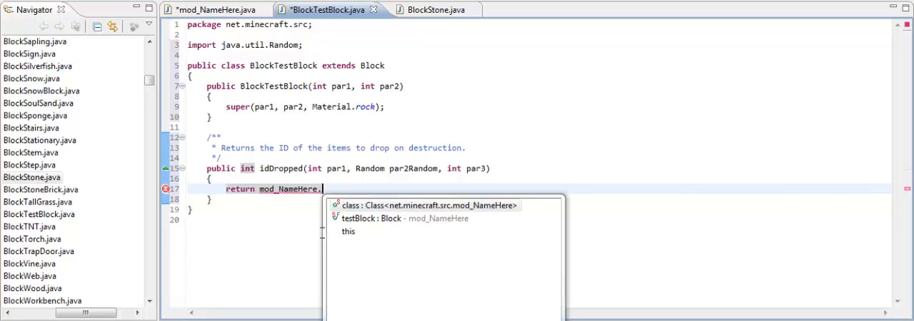
pyautogui.write('testBlock')
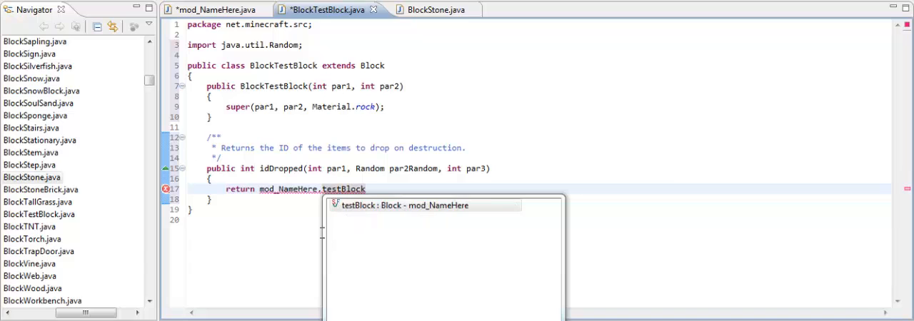
pyautogui.write('.blockID;')
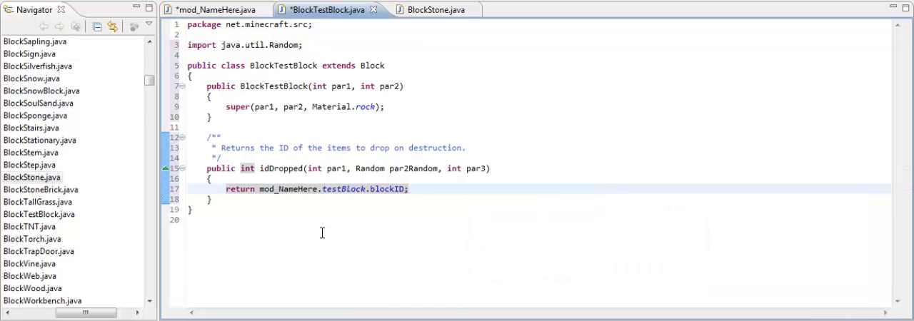
pyautogui.click(412, 188)
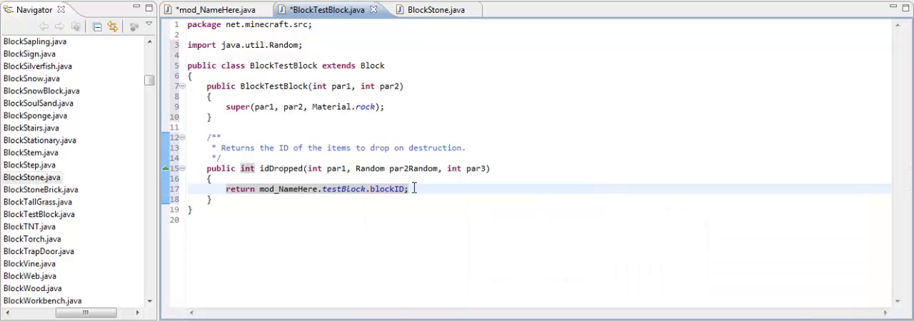
pyautogui.click(215, 8)
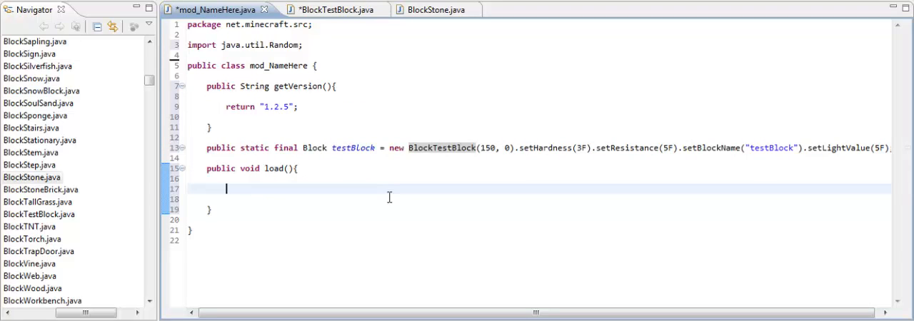
# - Add ModLoader.registerBlock(testBlock) inside load(), picking the single-argument call from autocomplete
pyautogui.write('ModL')
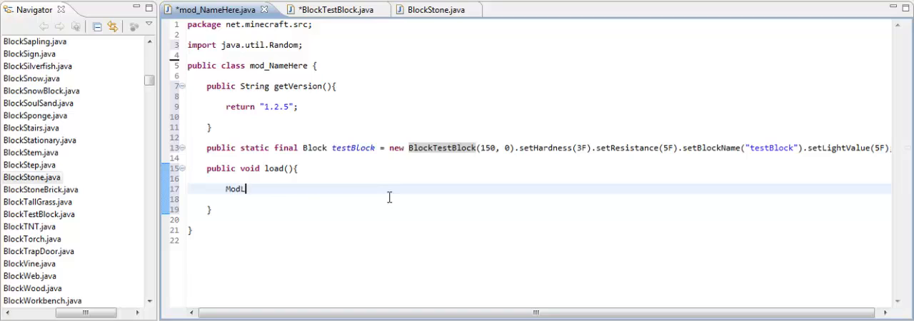
pyautogui.write('oader.')
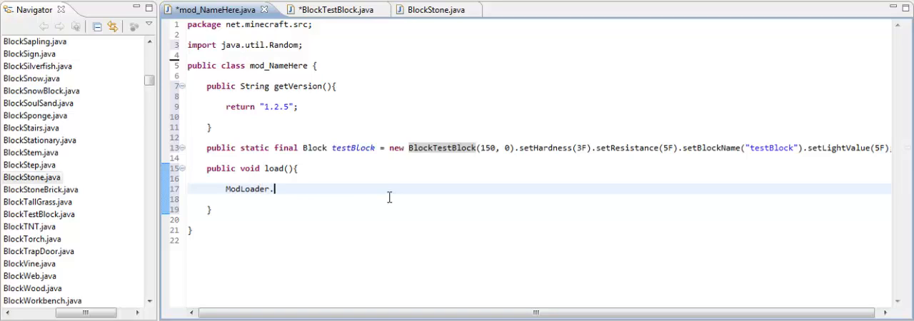
pyautogui.write('addNa')
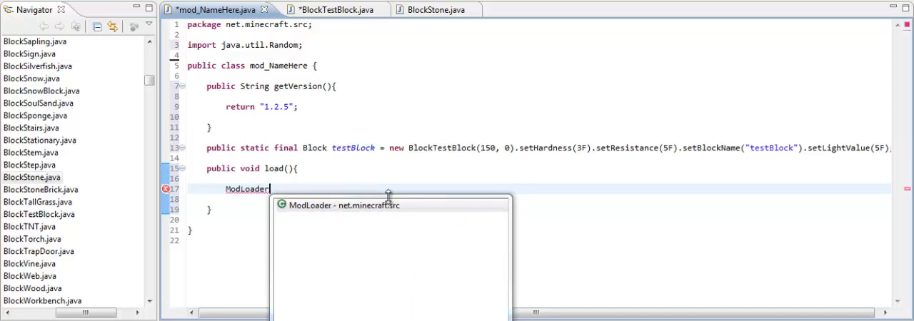
pyautogui.write('.')
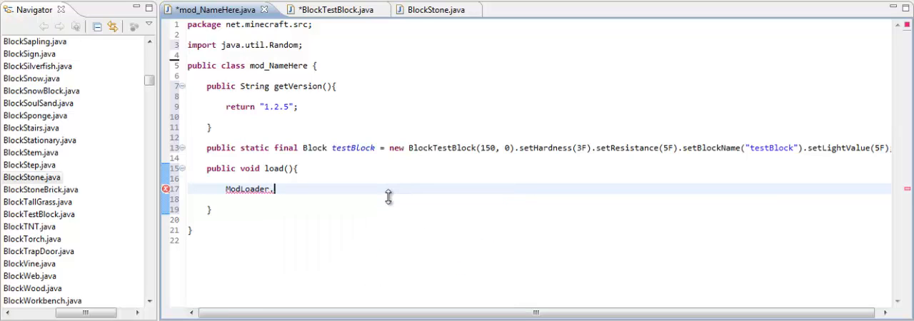
pyautogui.write('registerBl')
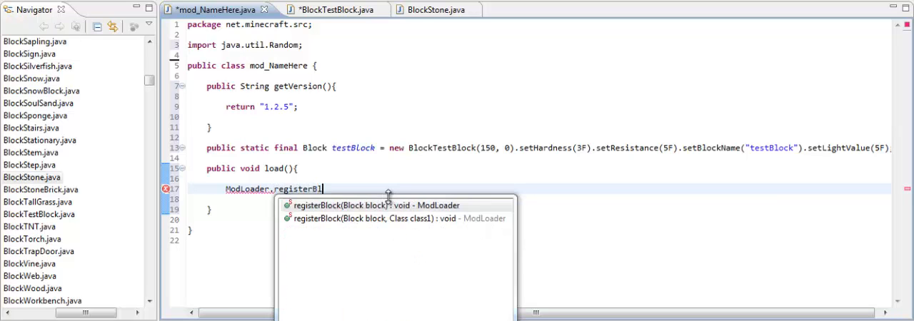
pyautogui.click(370, 205)
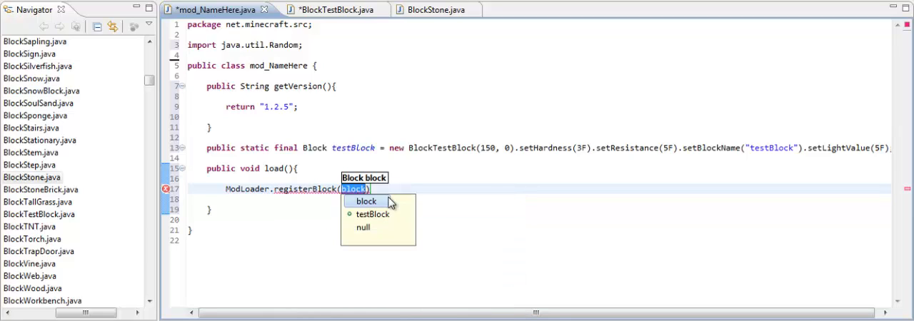
pyautogui.write('t')
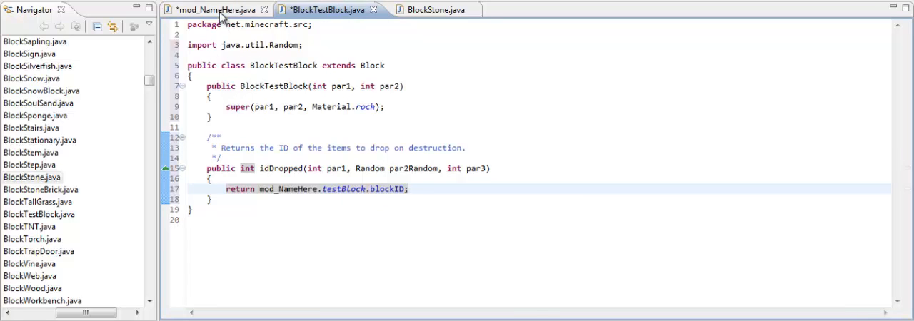
pyautogui.click(214, 8)
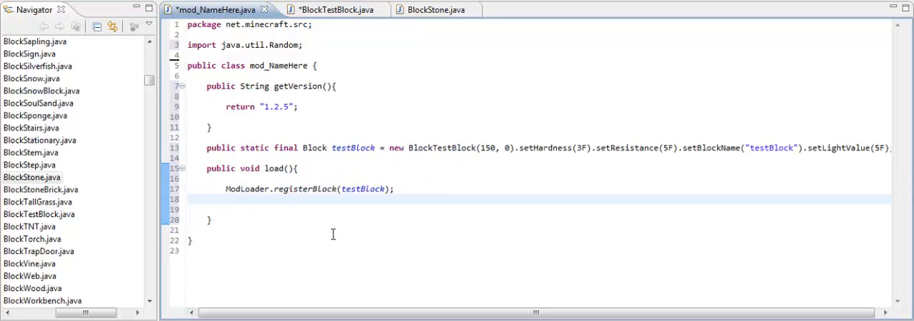
# - Add ModLoader.addName(testBlock, "Test Block For 3xce55") and start a new line
pyautogui.write('ModLoader')
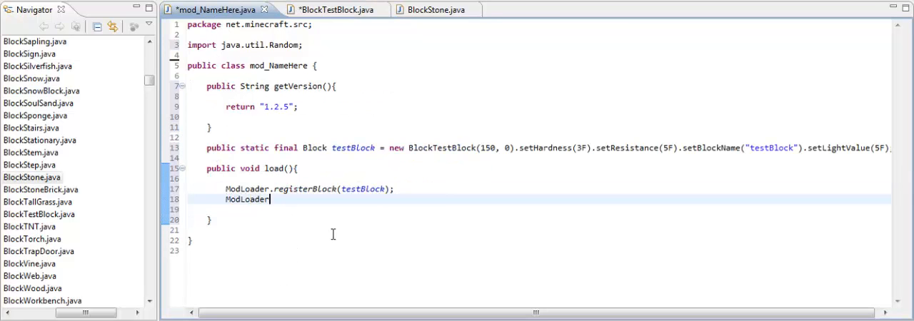
pyautogui.write('.addName(obj, s')
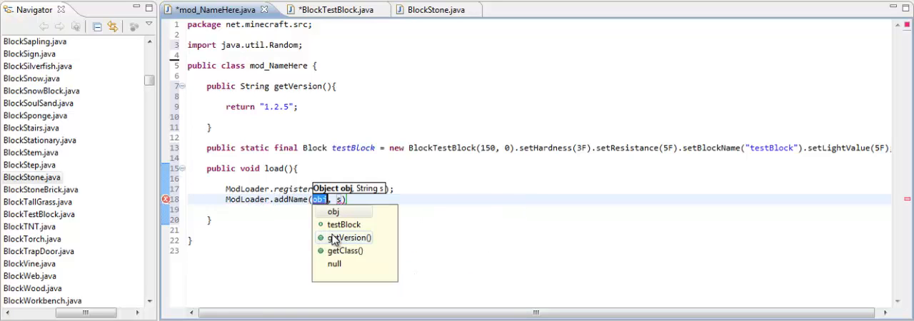
pyautogui.write('testBlock')
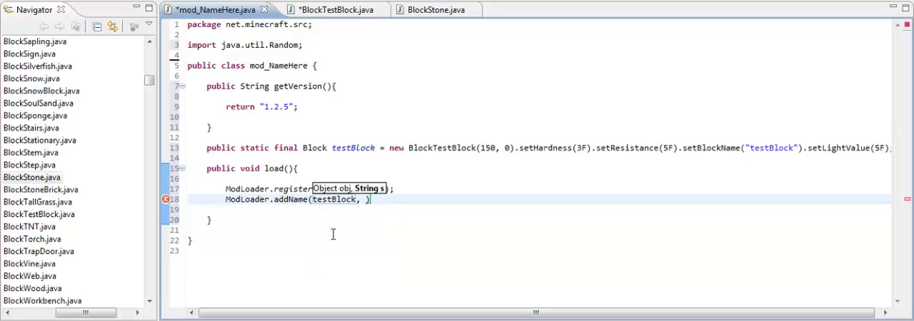
pyautogui.write('""')
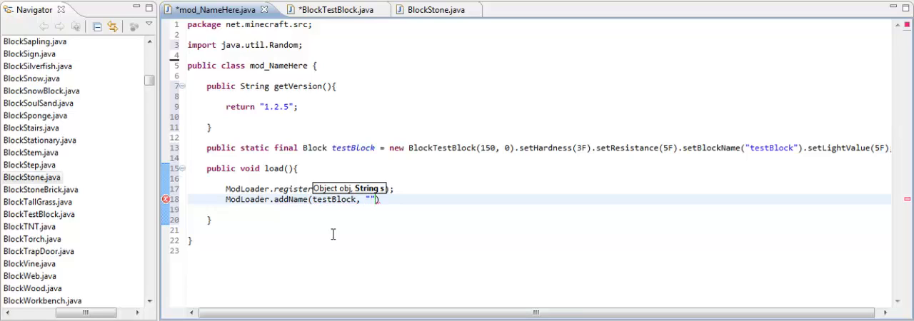
pyautogui.write('Test Block')
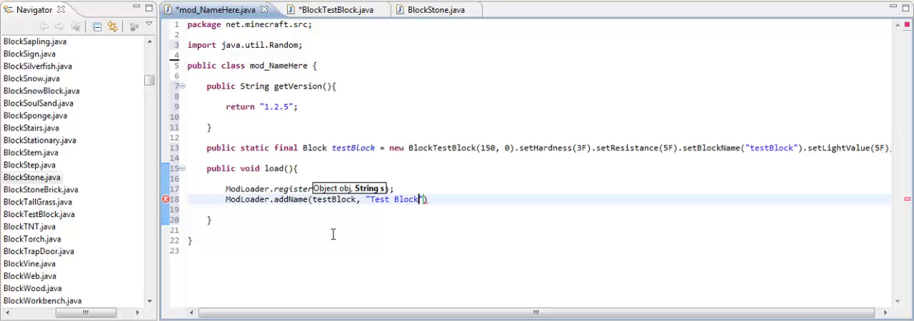
pyautogui.write('For')
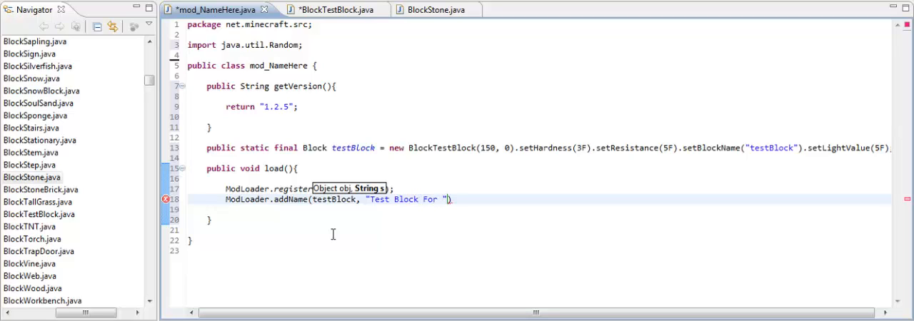
pyautogui.write('3xce55')
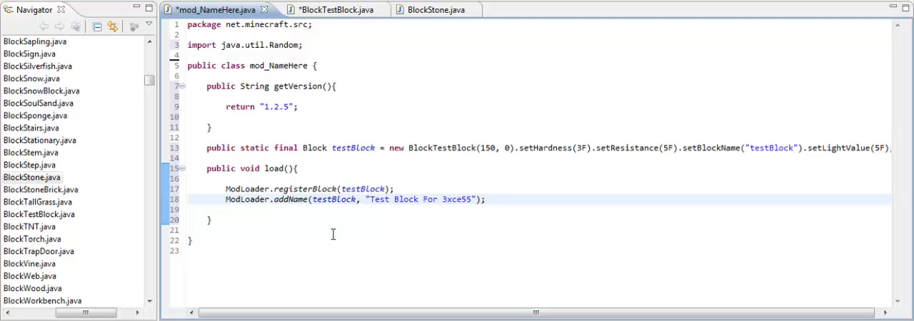
pyautogui.press('enter')
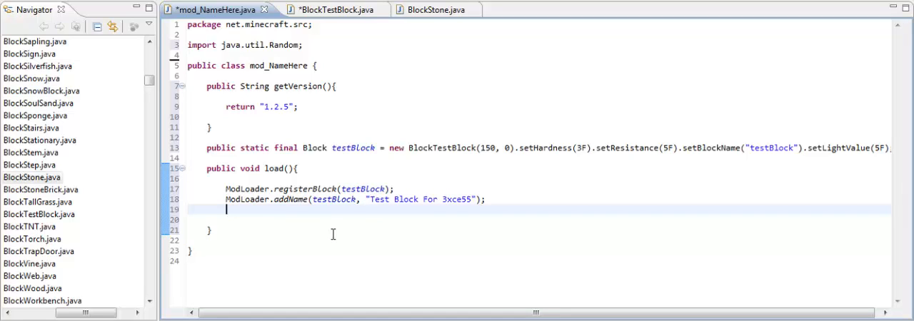
# - Begin testBlock.blockIndexInTexture = ModLoader.addOverride(...) in load()
pyautogui.write('ModLoader')
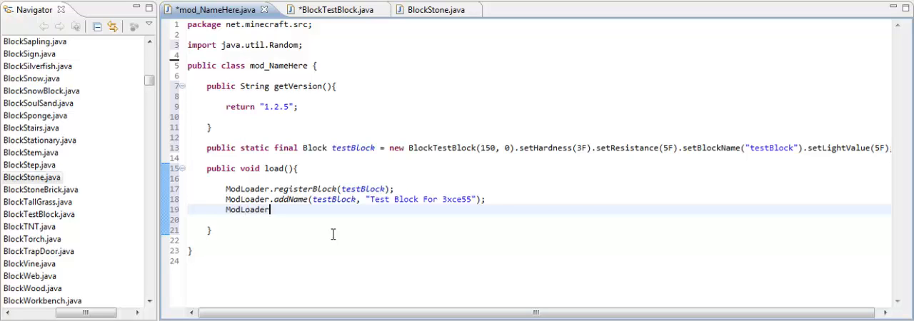
pyautogui.write('der')
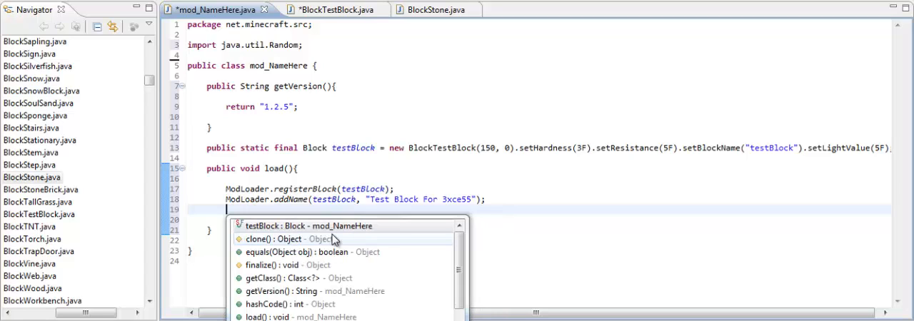
pyautogui.write('testBlock')
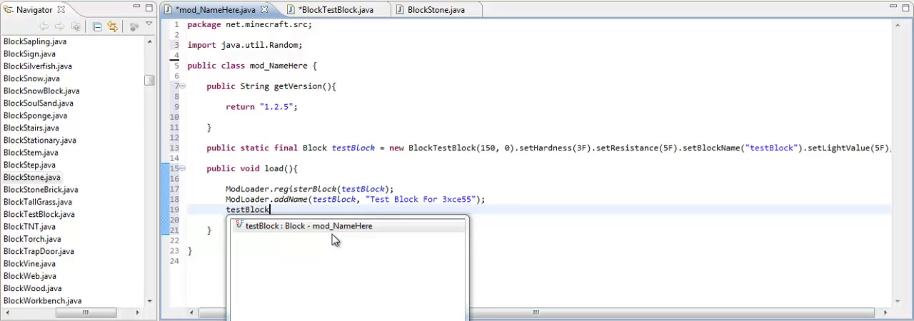
pyautogui.write('.block')
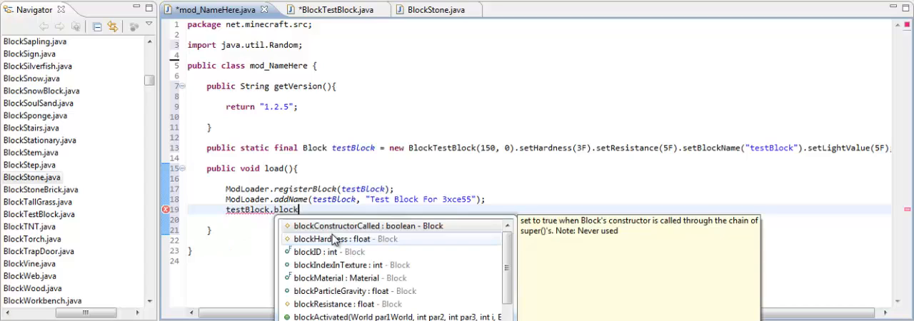
pyautogui.write('Index')
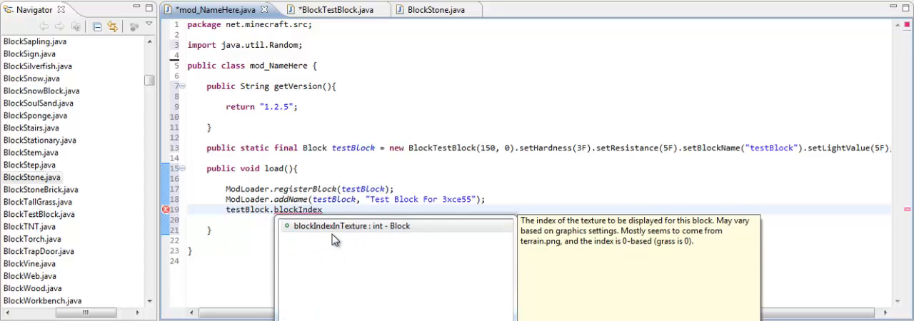
pyautogui.write('InTexture')
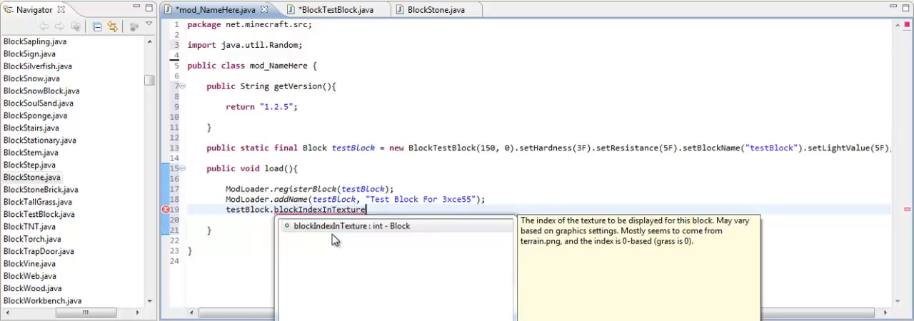
pyautogui.write('= M')
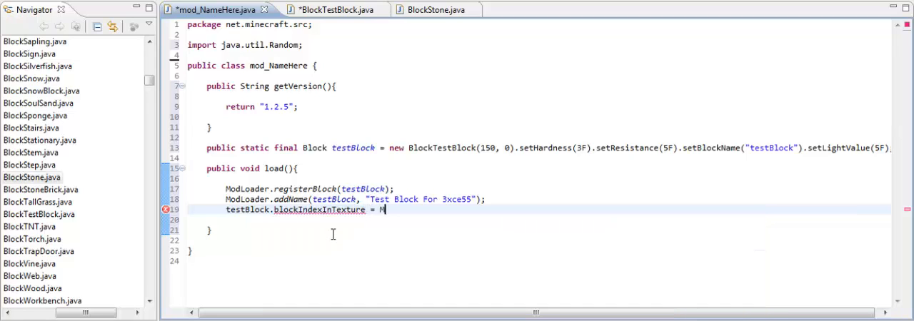
pyautogui.write('odLoader.a')
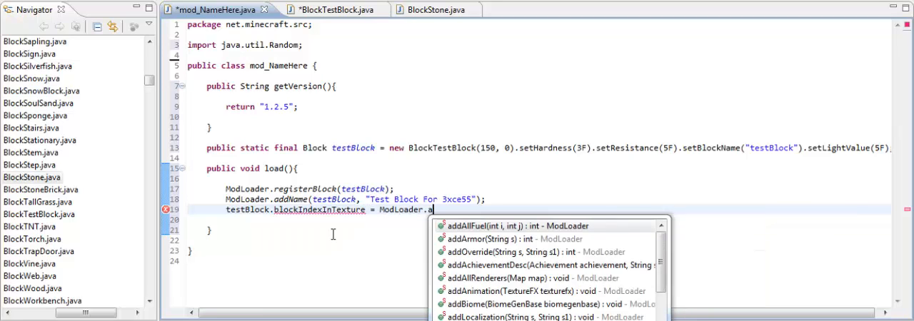
pyautogui.write('ddOverride("/terrain.", s1')
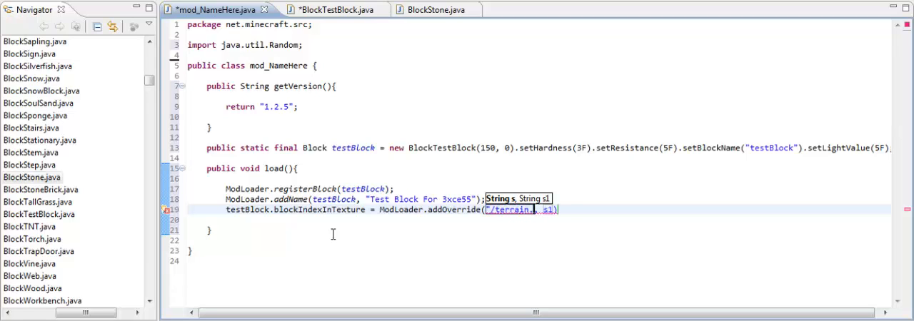
# - Complete the override with "/terrain.png", "/mymod/pic.png" and save the source file
pyautogui.write('png')
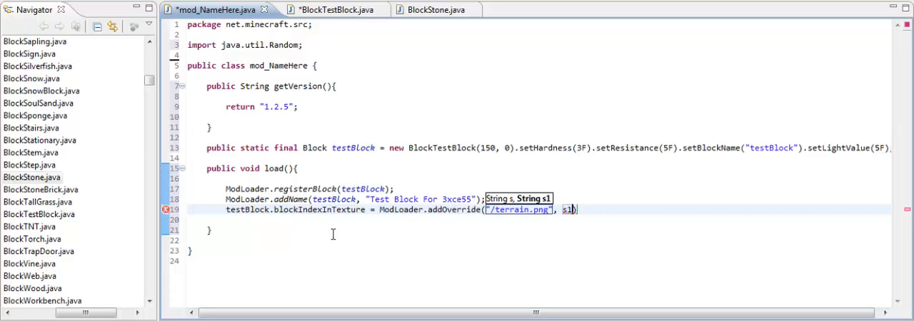
pyautogui.write('""')
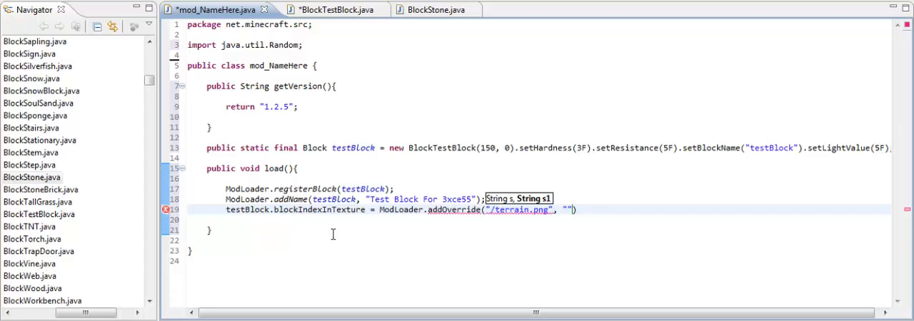
pyautogui.write('/')
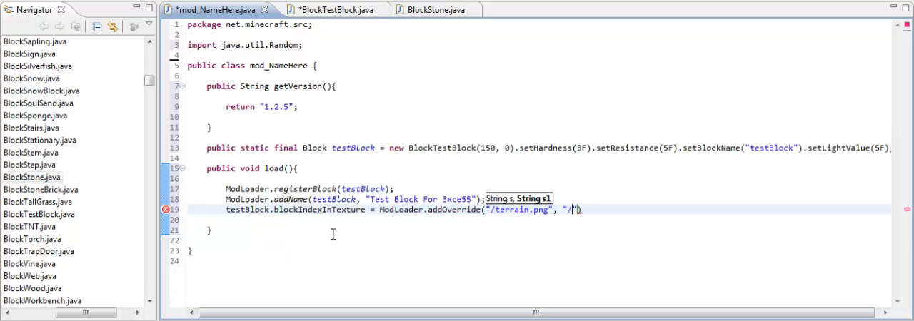
pyautogui.write('mymod/p')
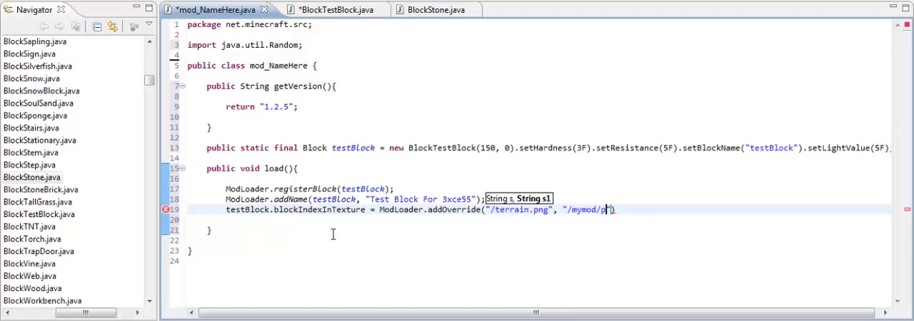
pyautogui.write('ic.png')
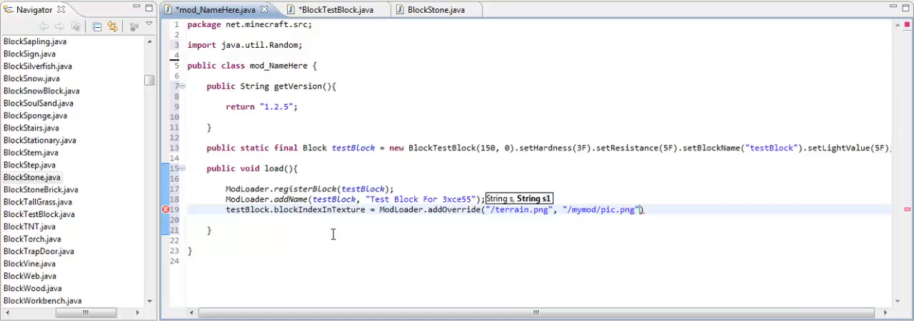
pyautogui.write(';')
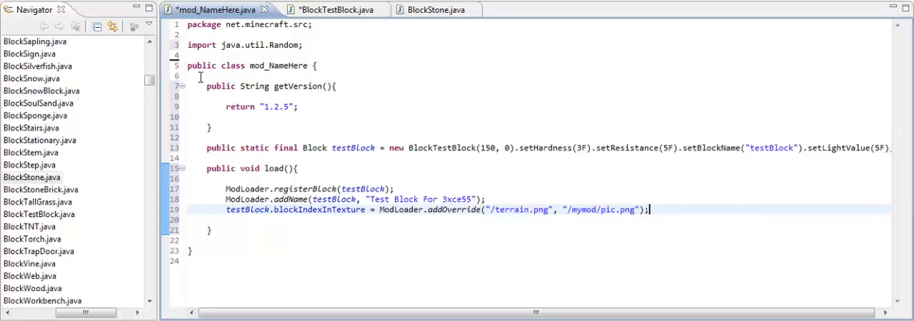
pyautogui.press('ctrl+s')
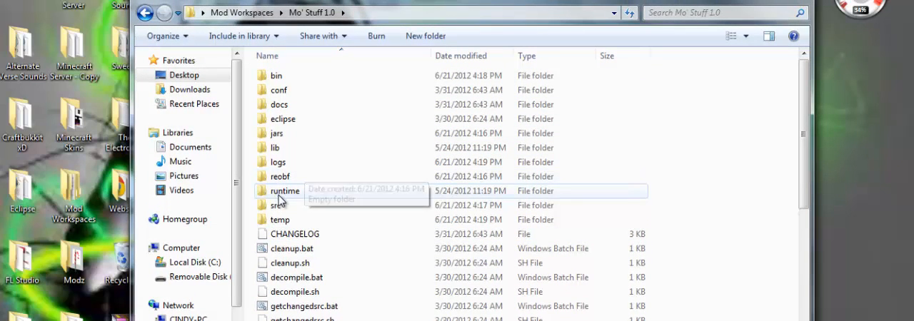
pyautogui.moveTo(277, 134)
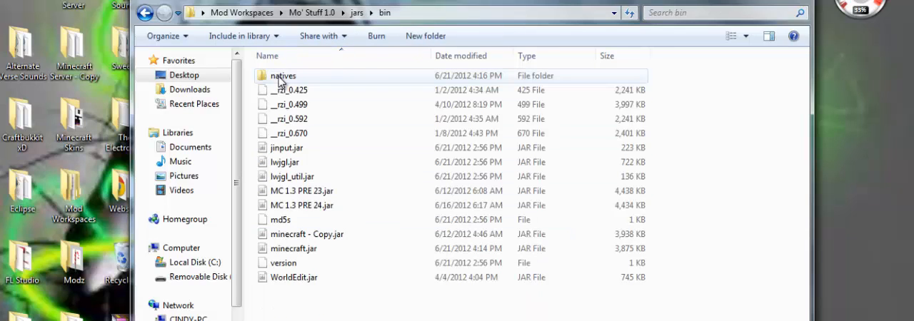
# - Open minecraft.jar from the jars/bin folder with WinRAR archiver
pyautogui.click(293, 249)
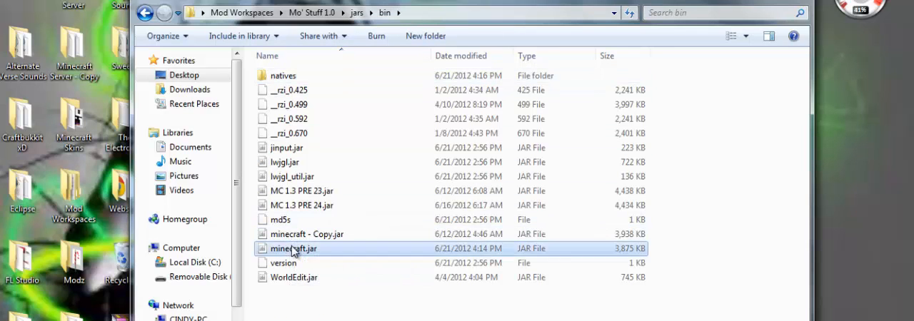
pyautogui.rightClick(293, 248)
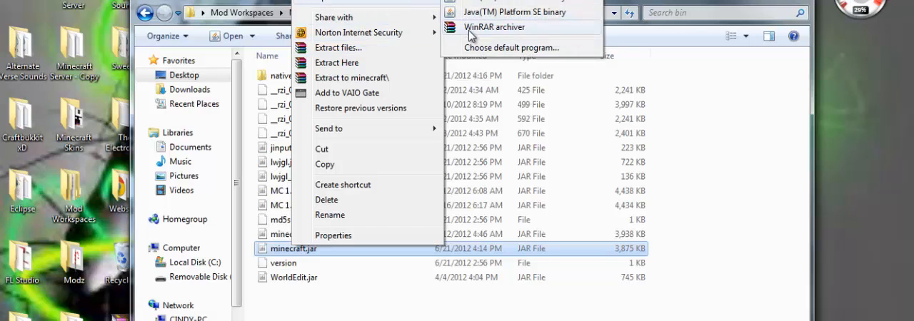
pyautogui.click(494, 26)
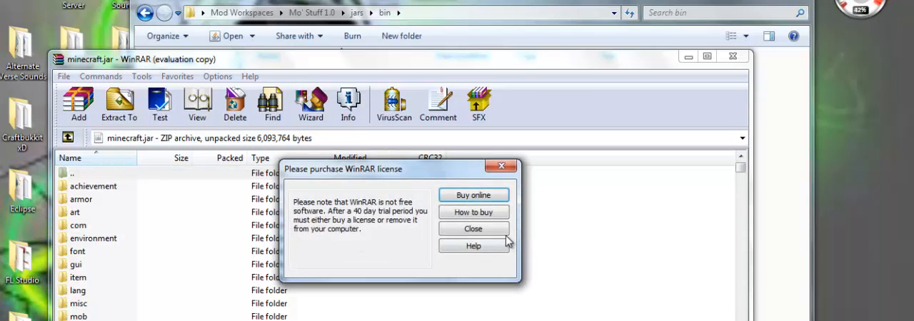
# - Dismiss the license nag, create a folder named mymod in minecraft.jar and enter it
pyautogui.click(473, 228)
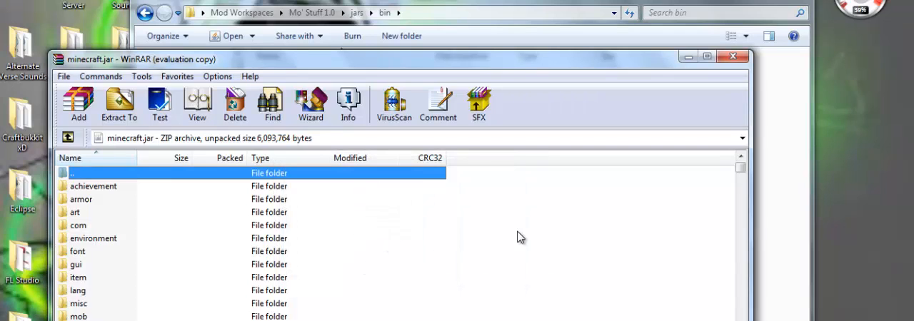
pyautogui.rightClick(520, 237)
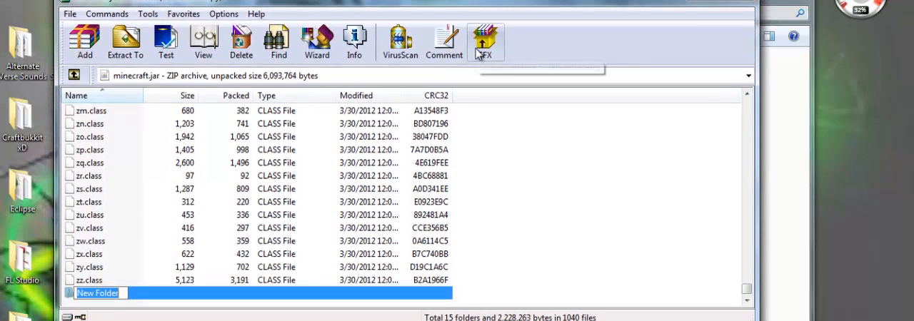
pyautogui.moveTo(486, 43)
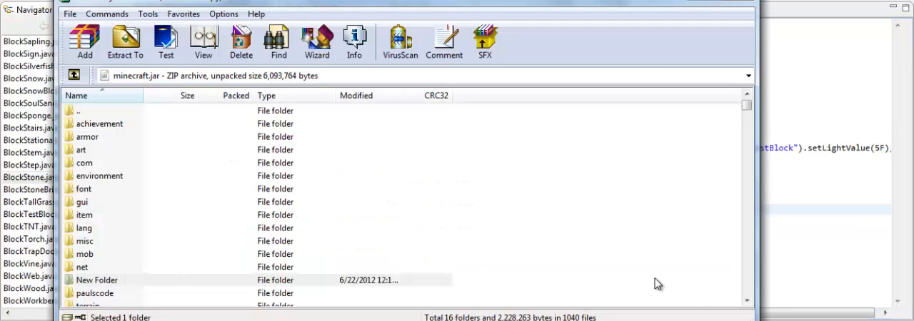
pyautogui.click(97, 280)
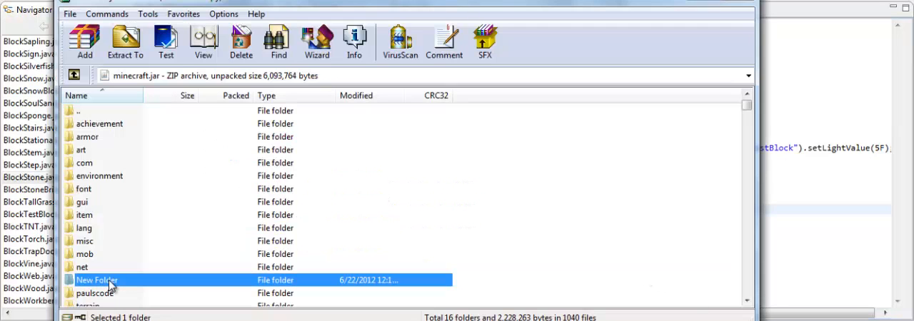
pyautogui.write('mymod')
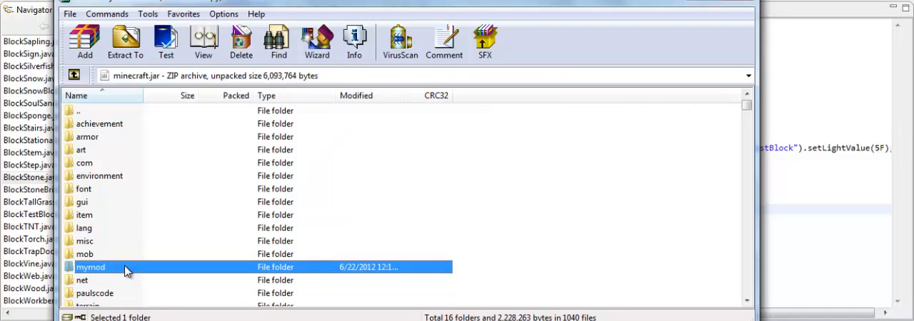
pyautogui.doubleClick(91, 265)
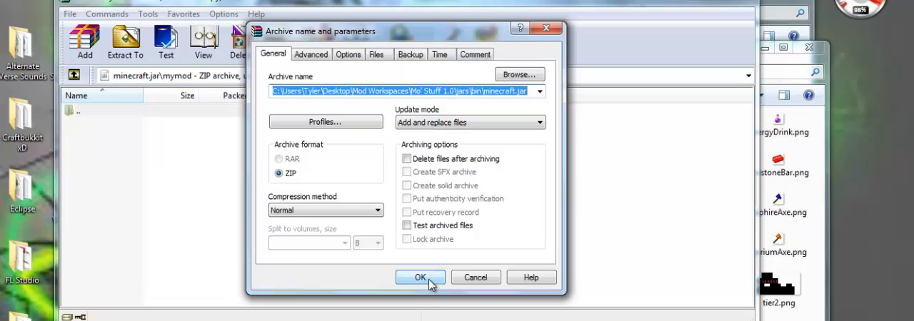
# - Confirm adding the texture to mymod, dismiss the file-in-use error, and pick the redstoneBlock image
pyautogui.click(420, 277)
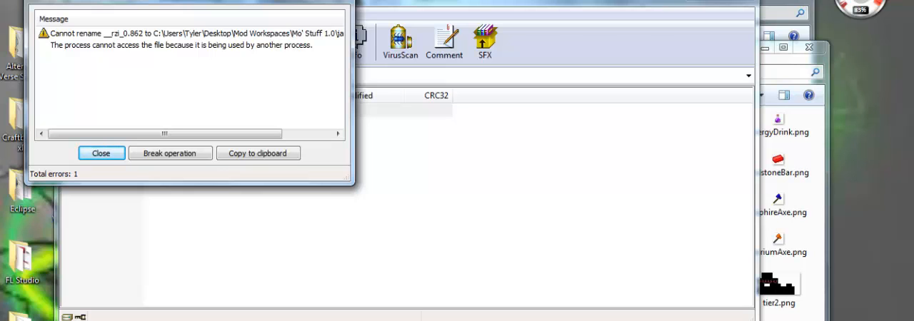
pyautogui.click(100, 153)
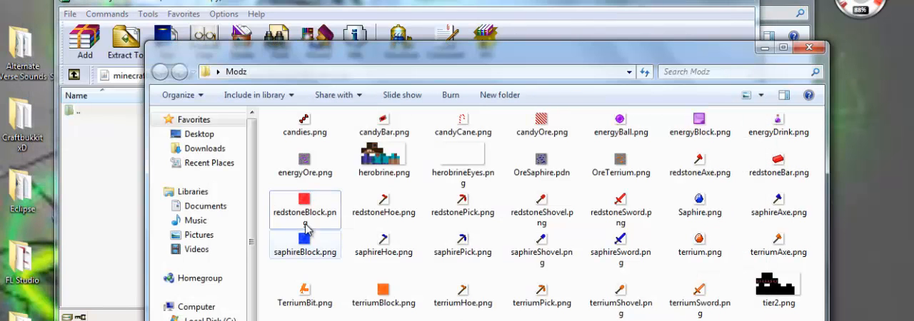
pyautogui.click(84, 42)
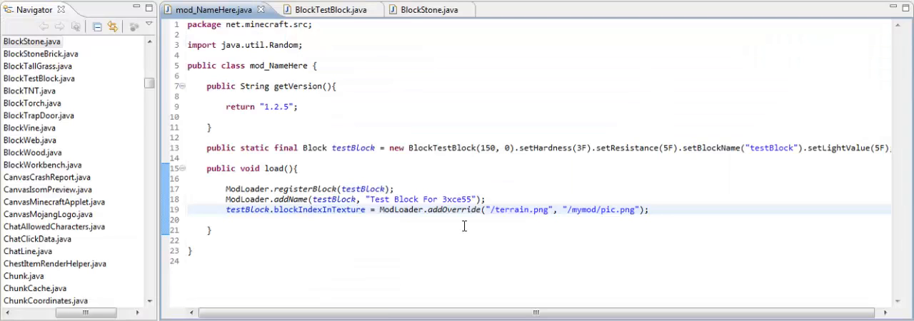
pyautogui.moveTo(89, 6)
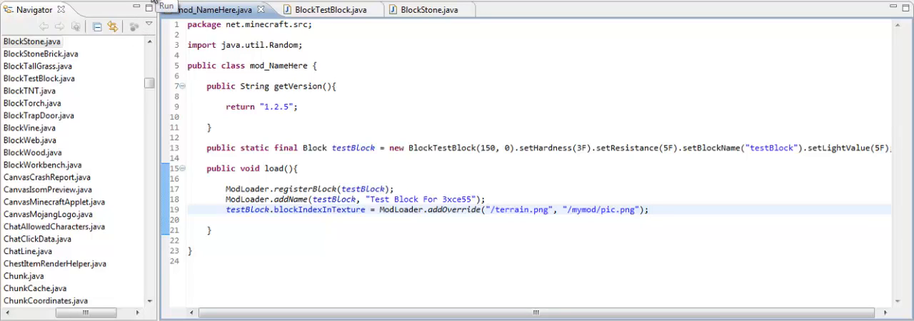
# - Run the mod from the Eclipse toolbar to launch Minecraft
pyautogui.click(648, 208)
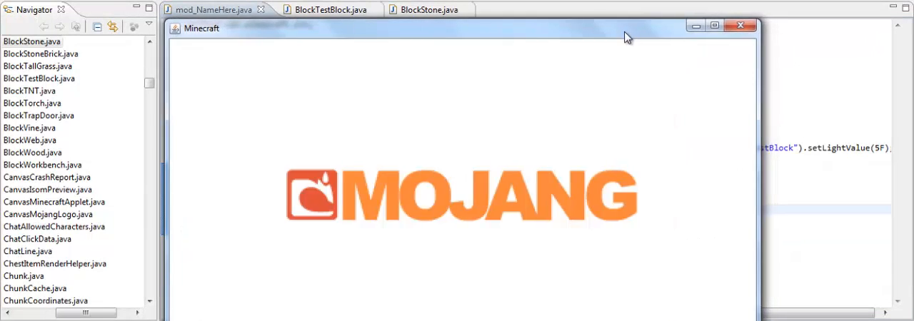
pyautogui.moveTo(602, 134)
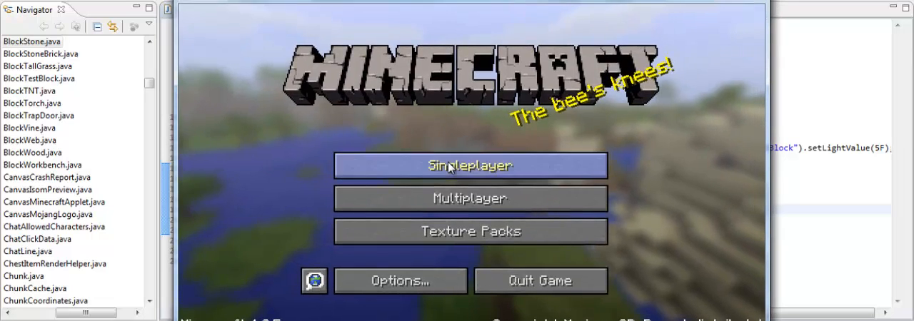
# - Choose Singleplayer and Create New World to set up a test world
pyautogui.click(470, 166)
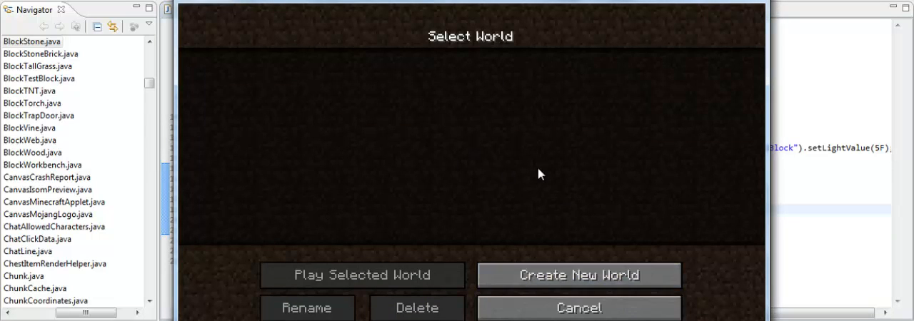
pyautogui.click(578, 274)
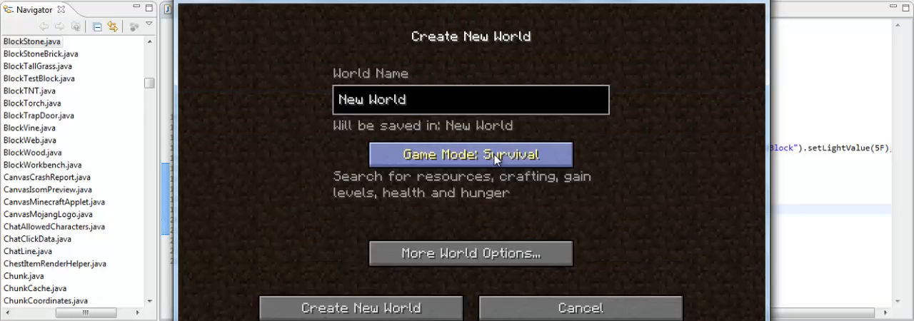
pyautogui.moveTo(757, 20)
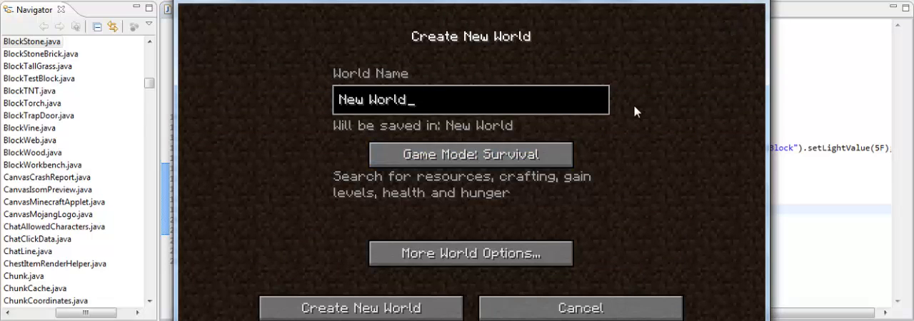
pyautogui.moveTo(754, 6)
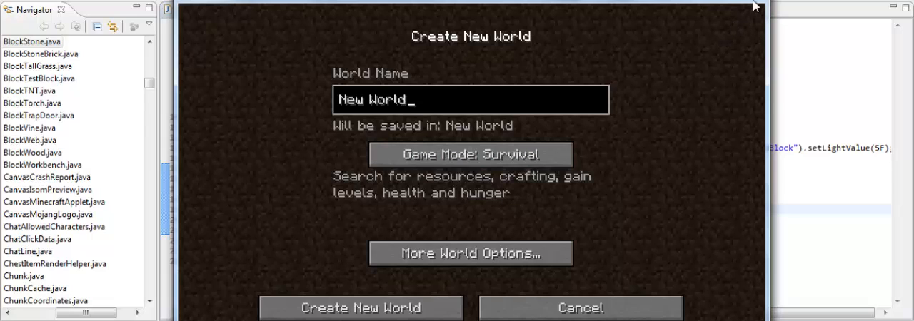